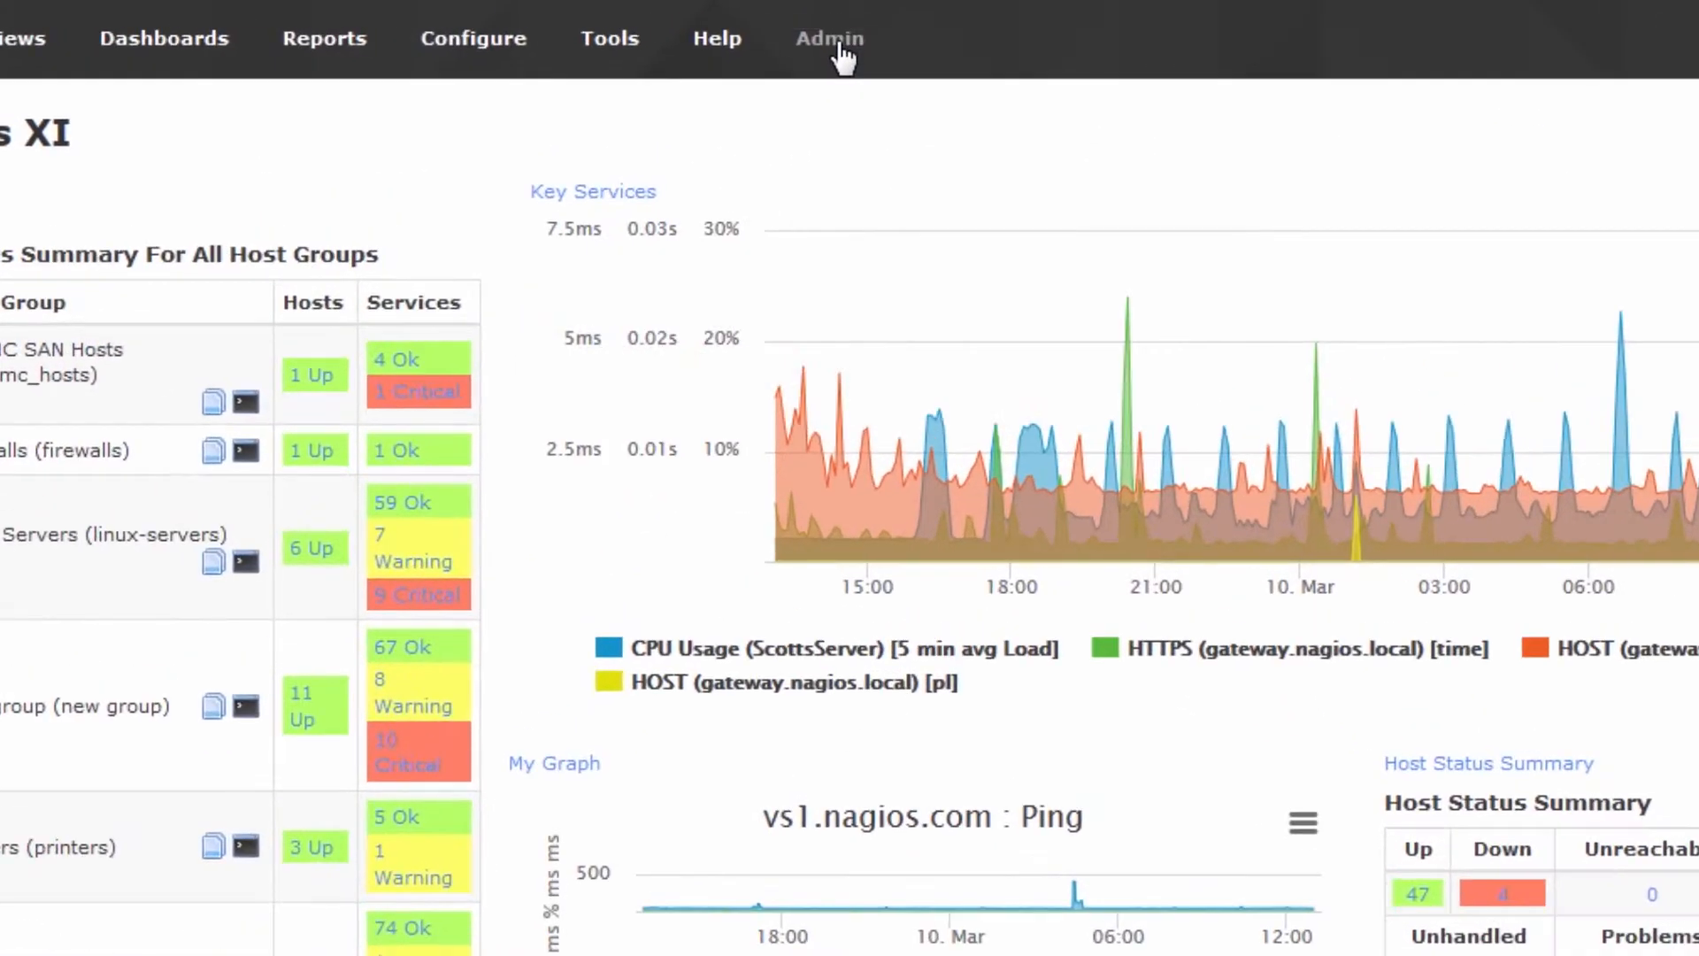
- Go to the Administration page from the top navigation bar
click(829, 37)
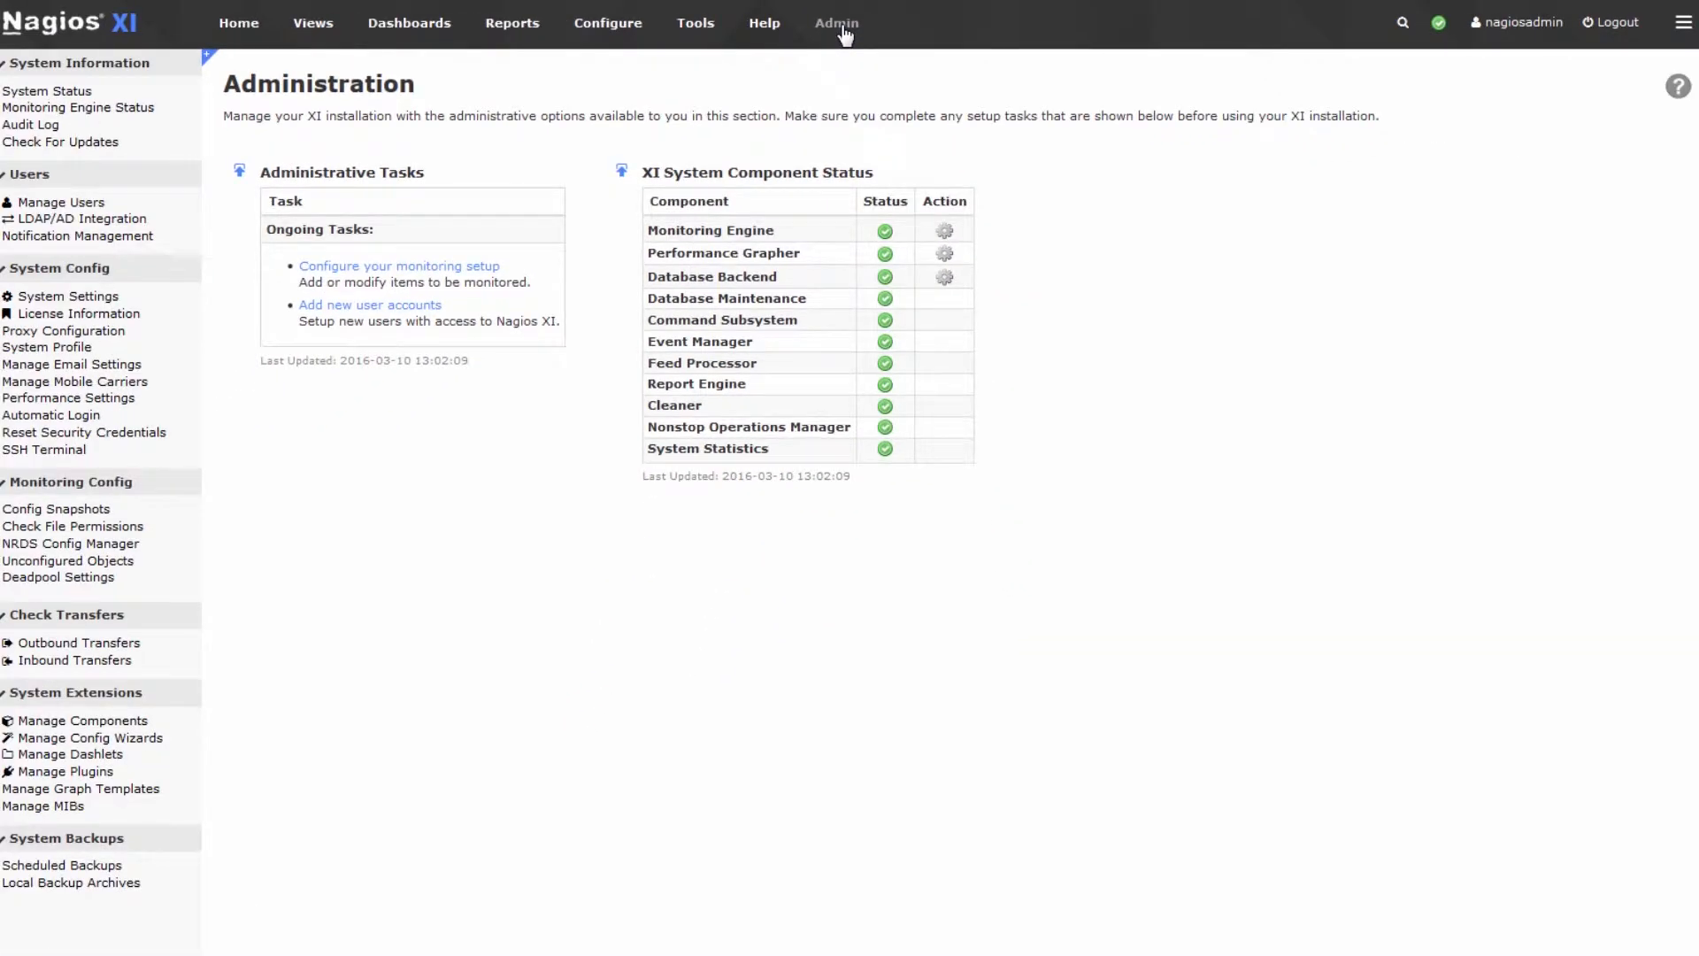
mouse_move(560, 196)
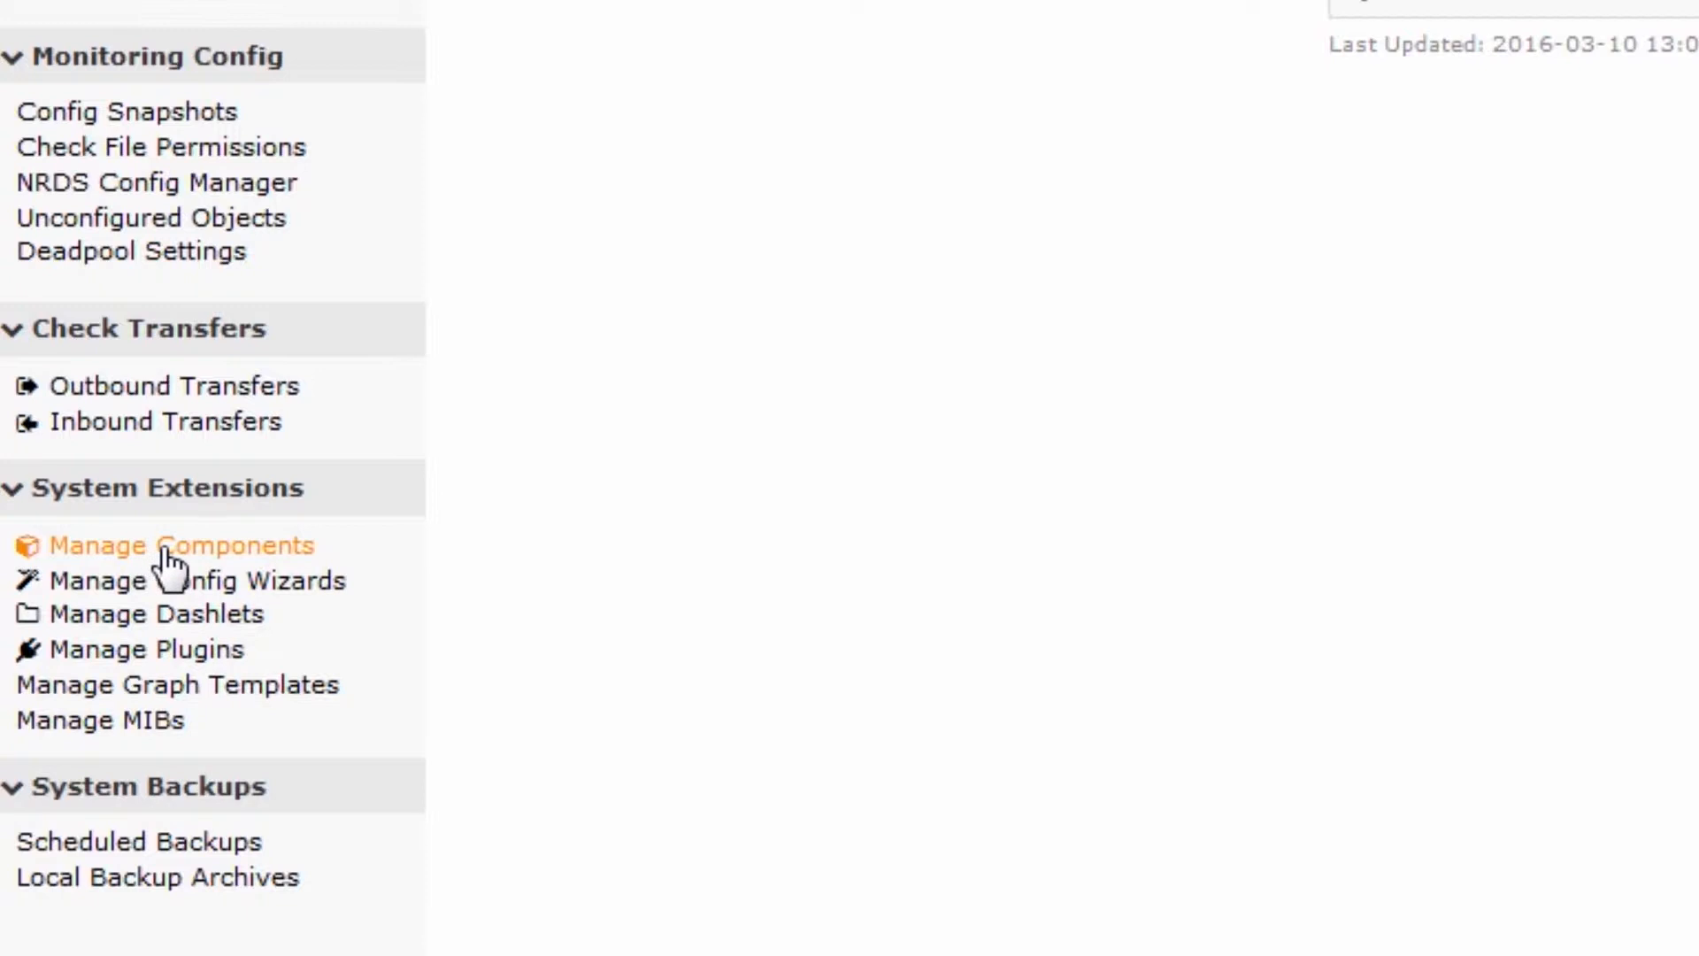
- Open Manage Components and review installed user and core components, noting Nagios Network Analyzer Integration
click(177, 545)
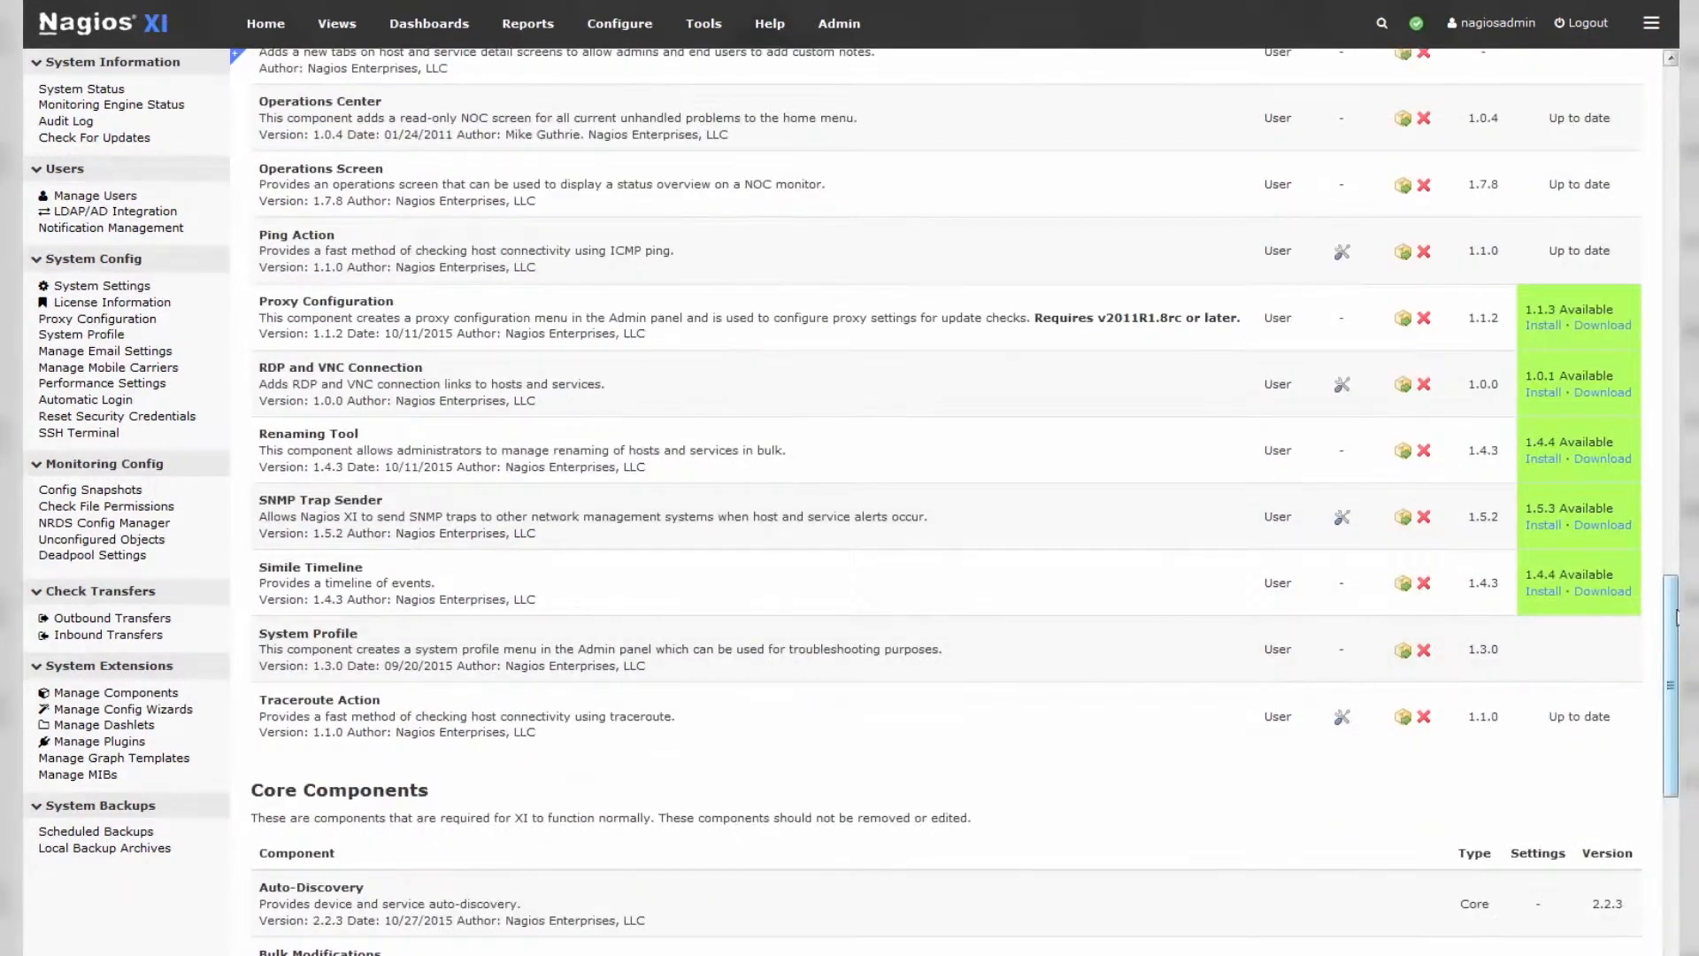
scroll(down, 3)
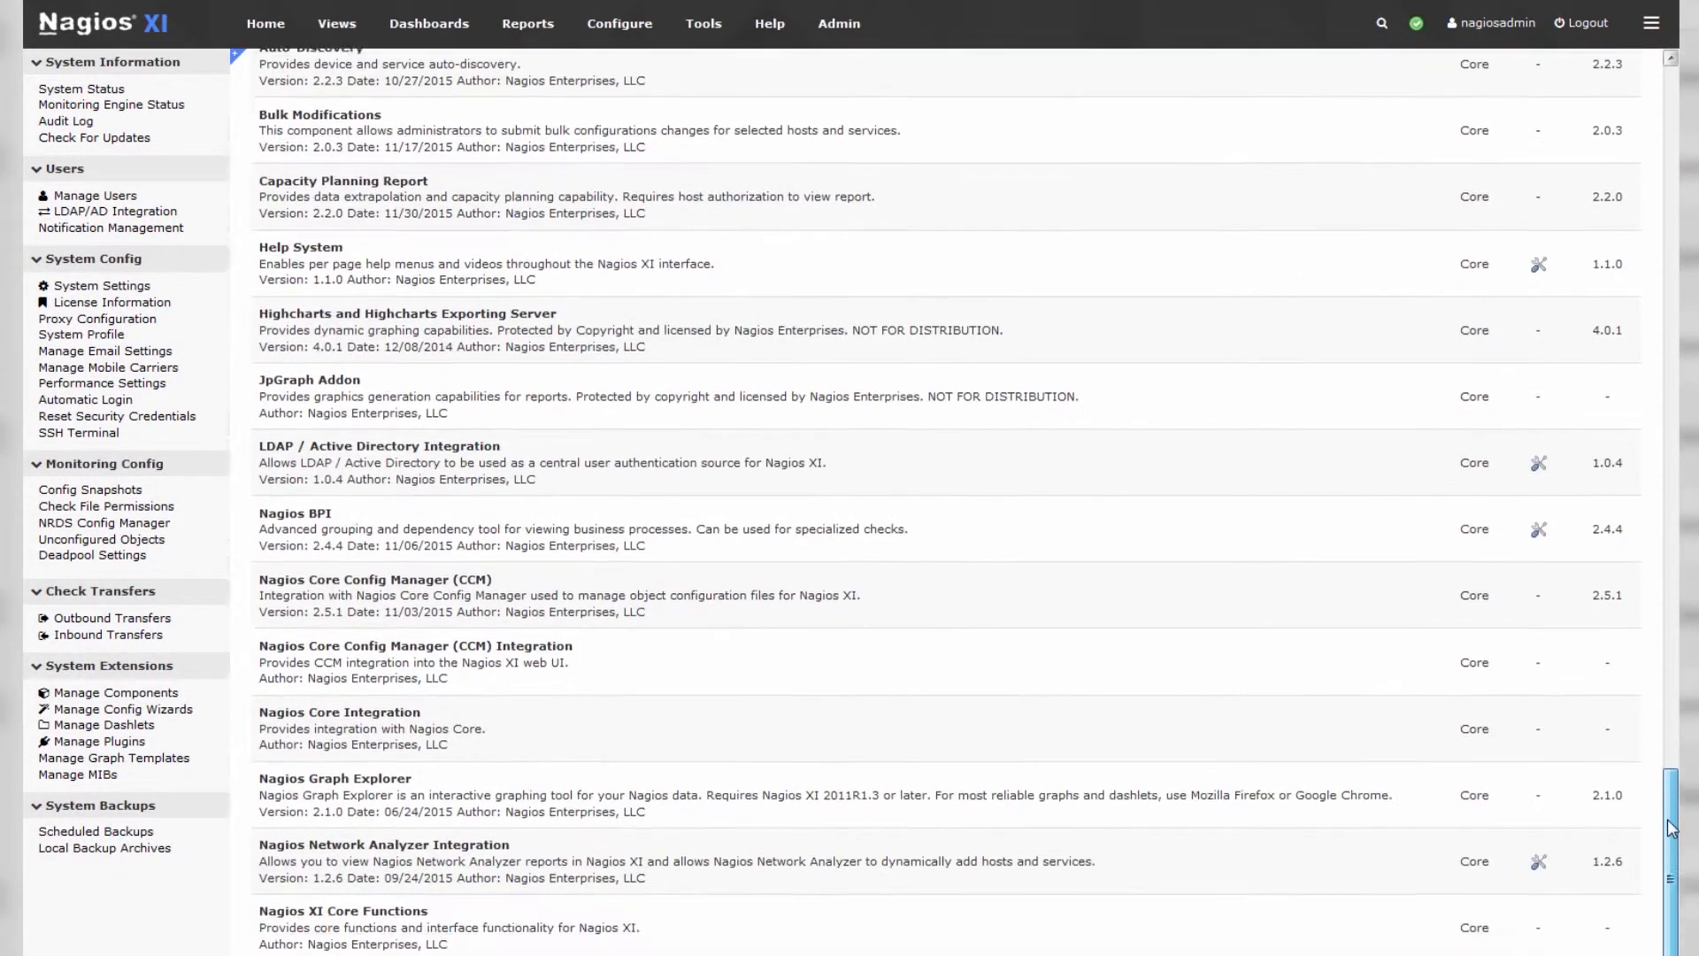
scroll(down, 3)
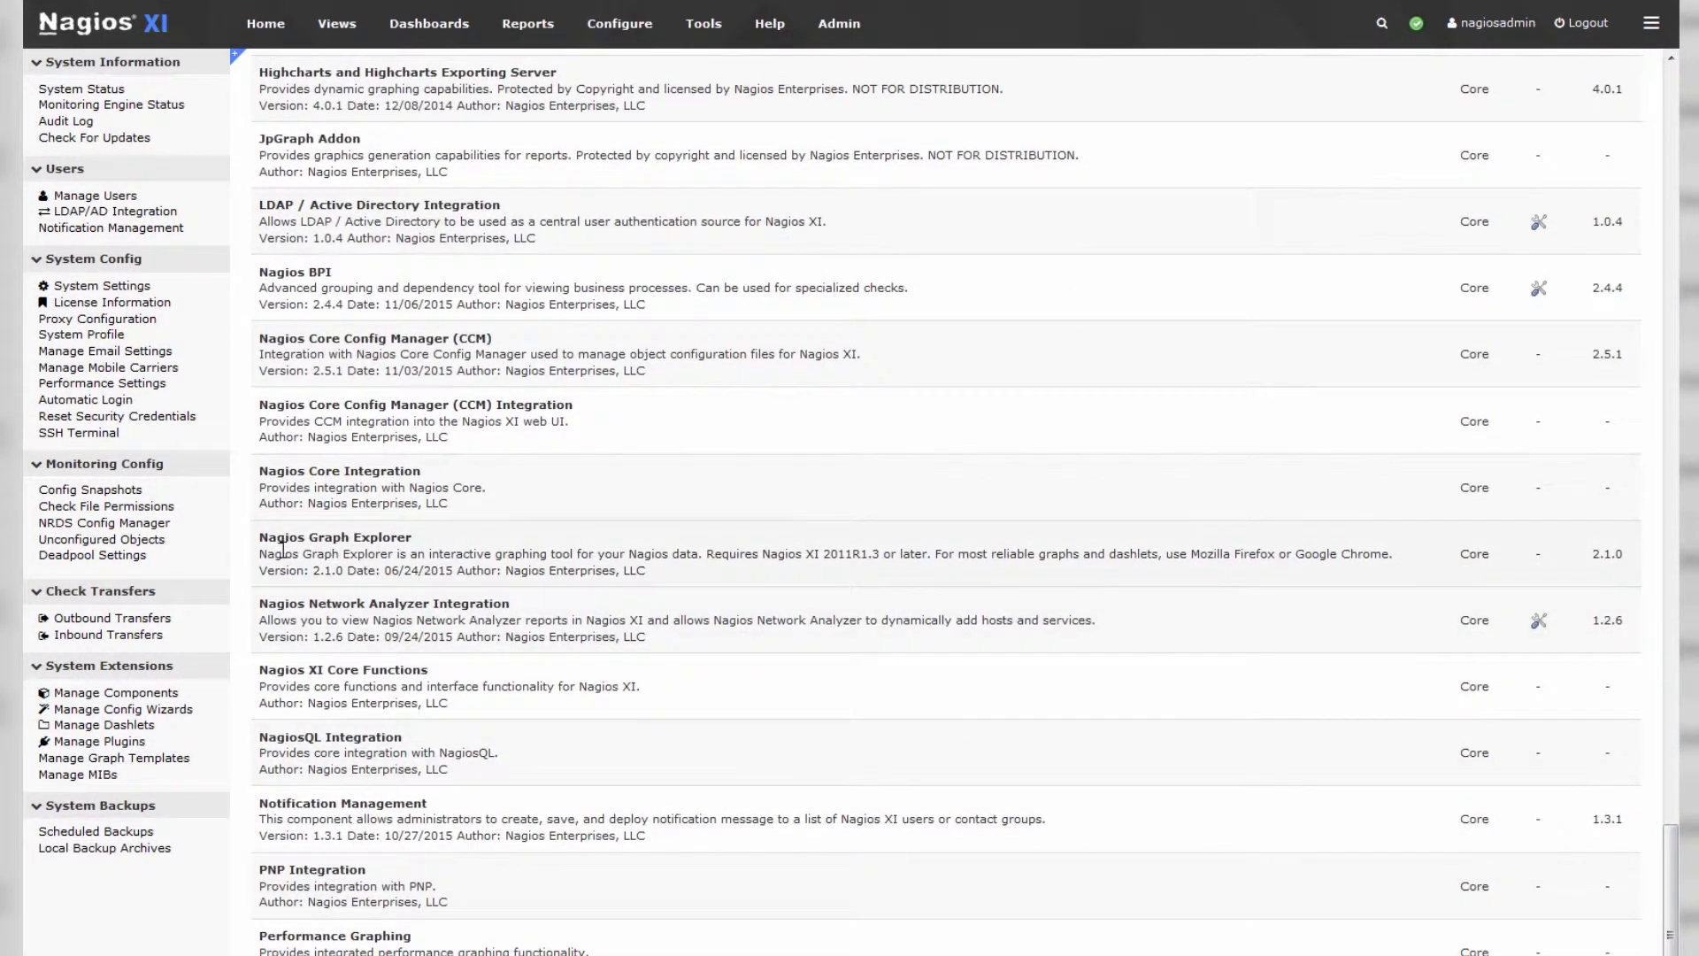
double_click(384, 601)
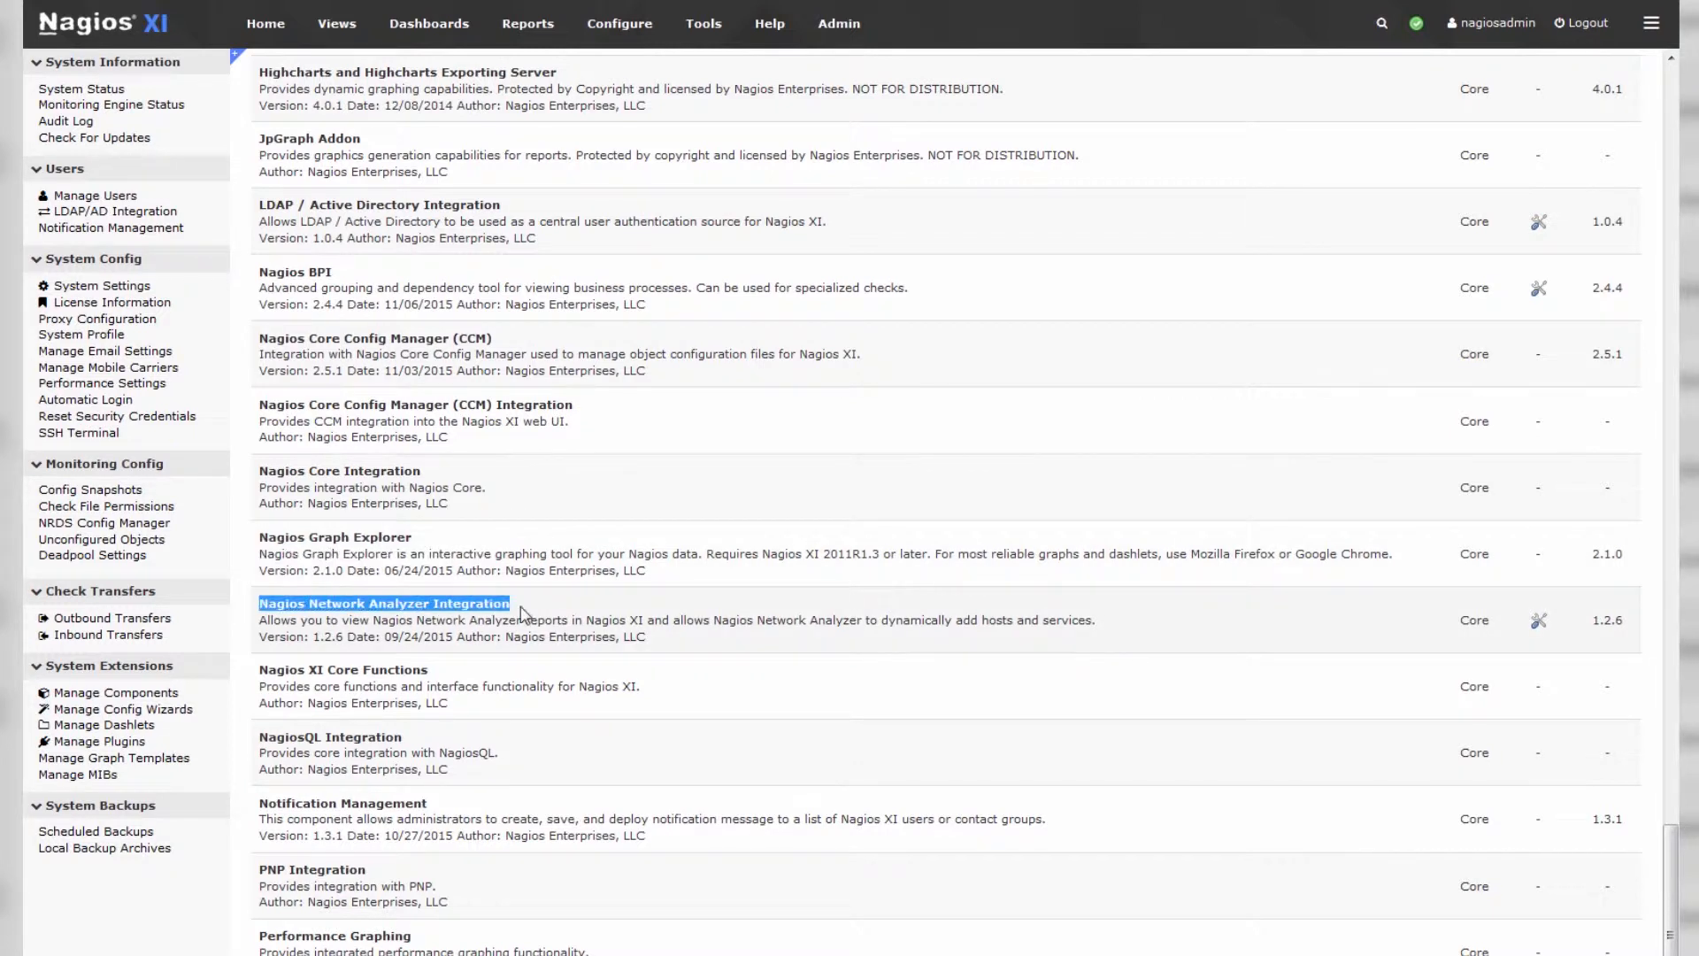
scroll(up, 3)
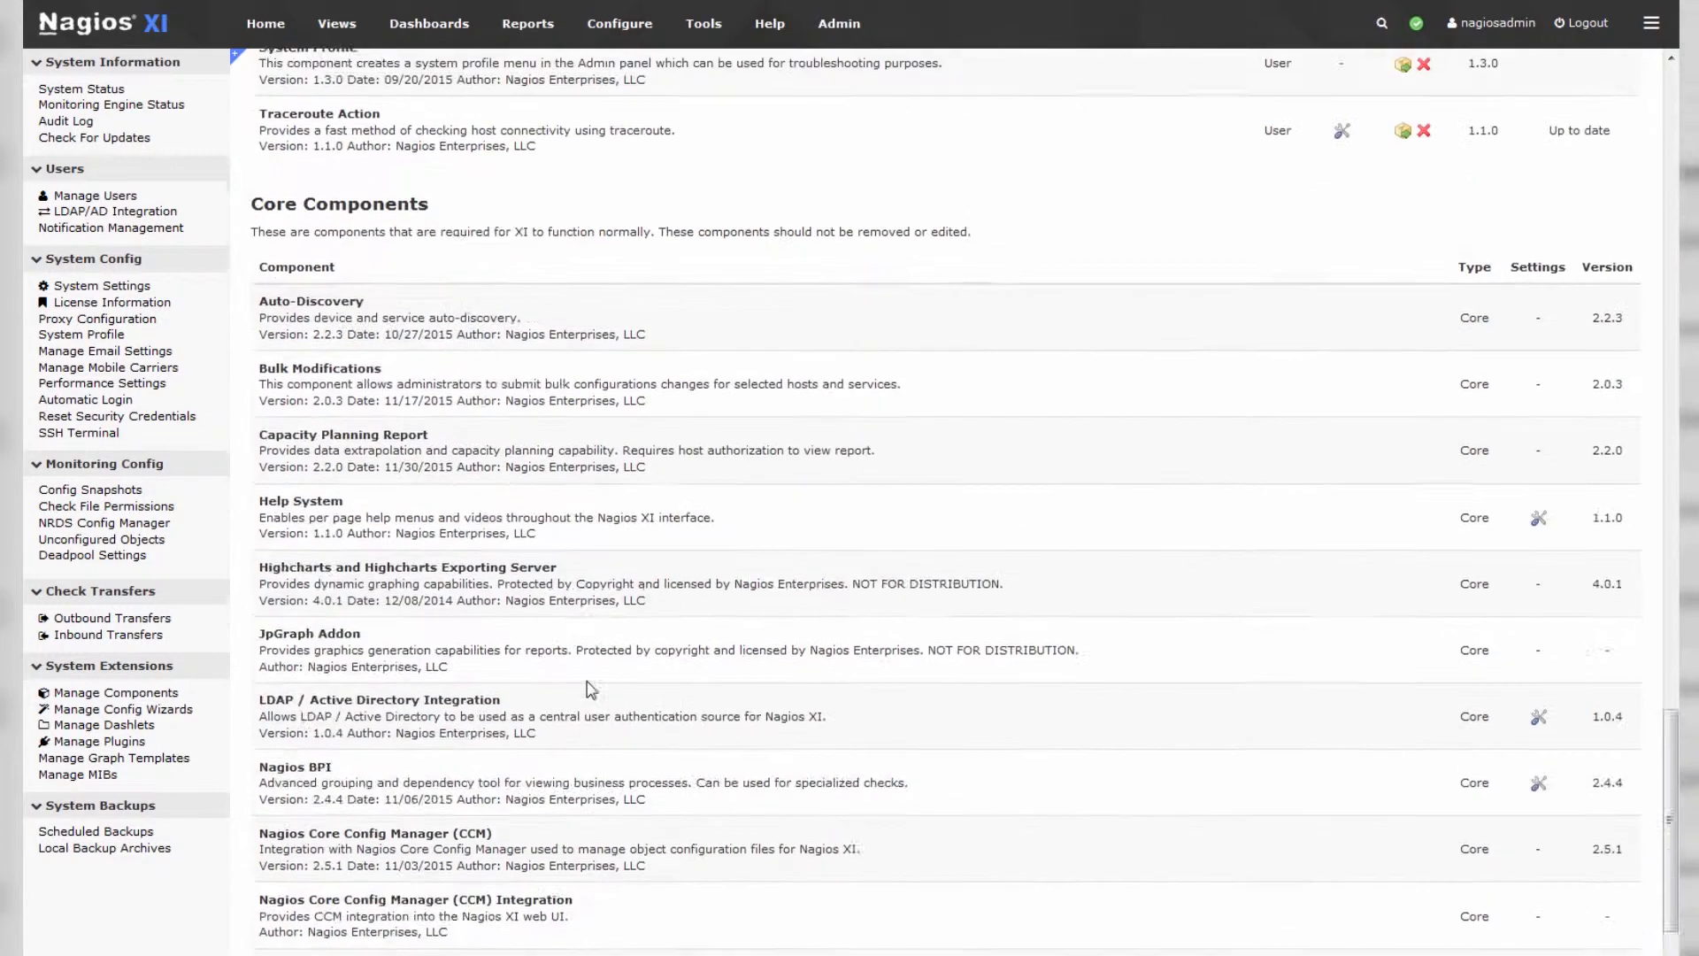
scroll(down, 3)
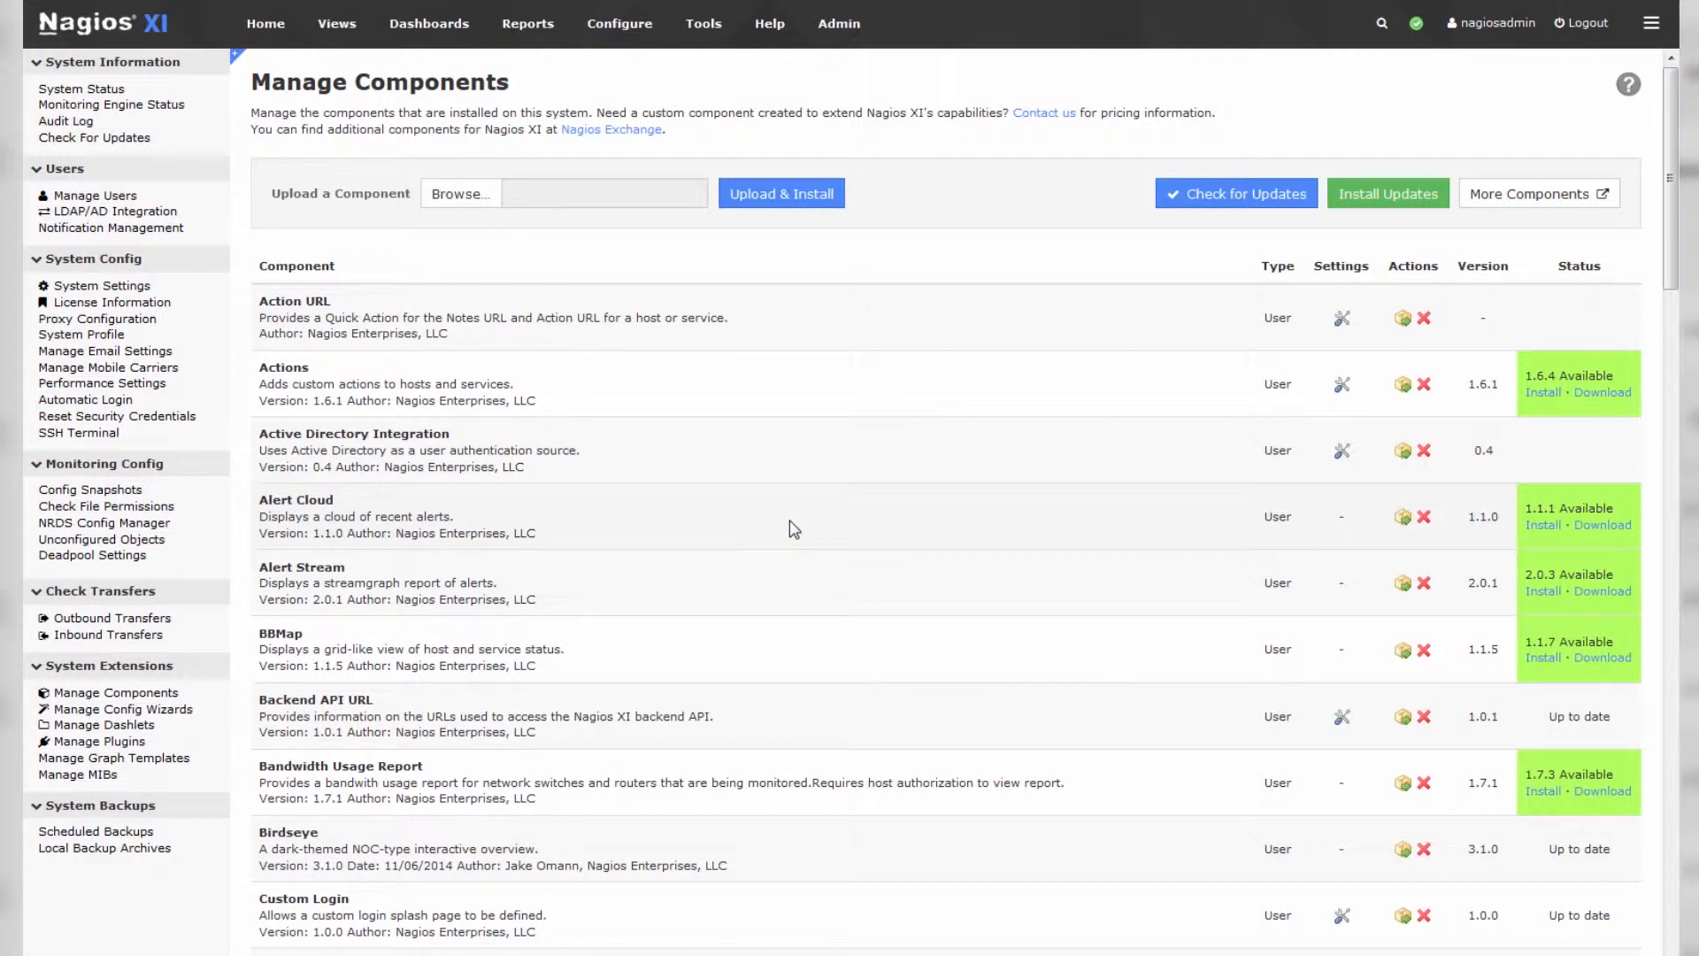
mouse_move(1359, 419)
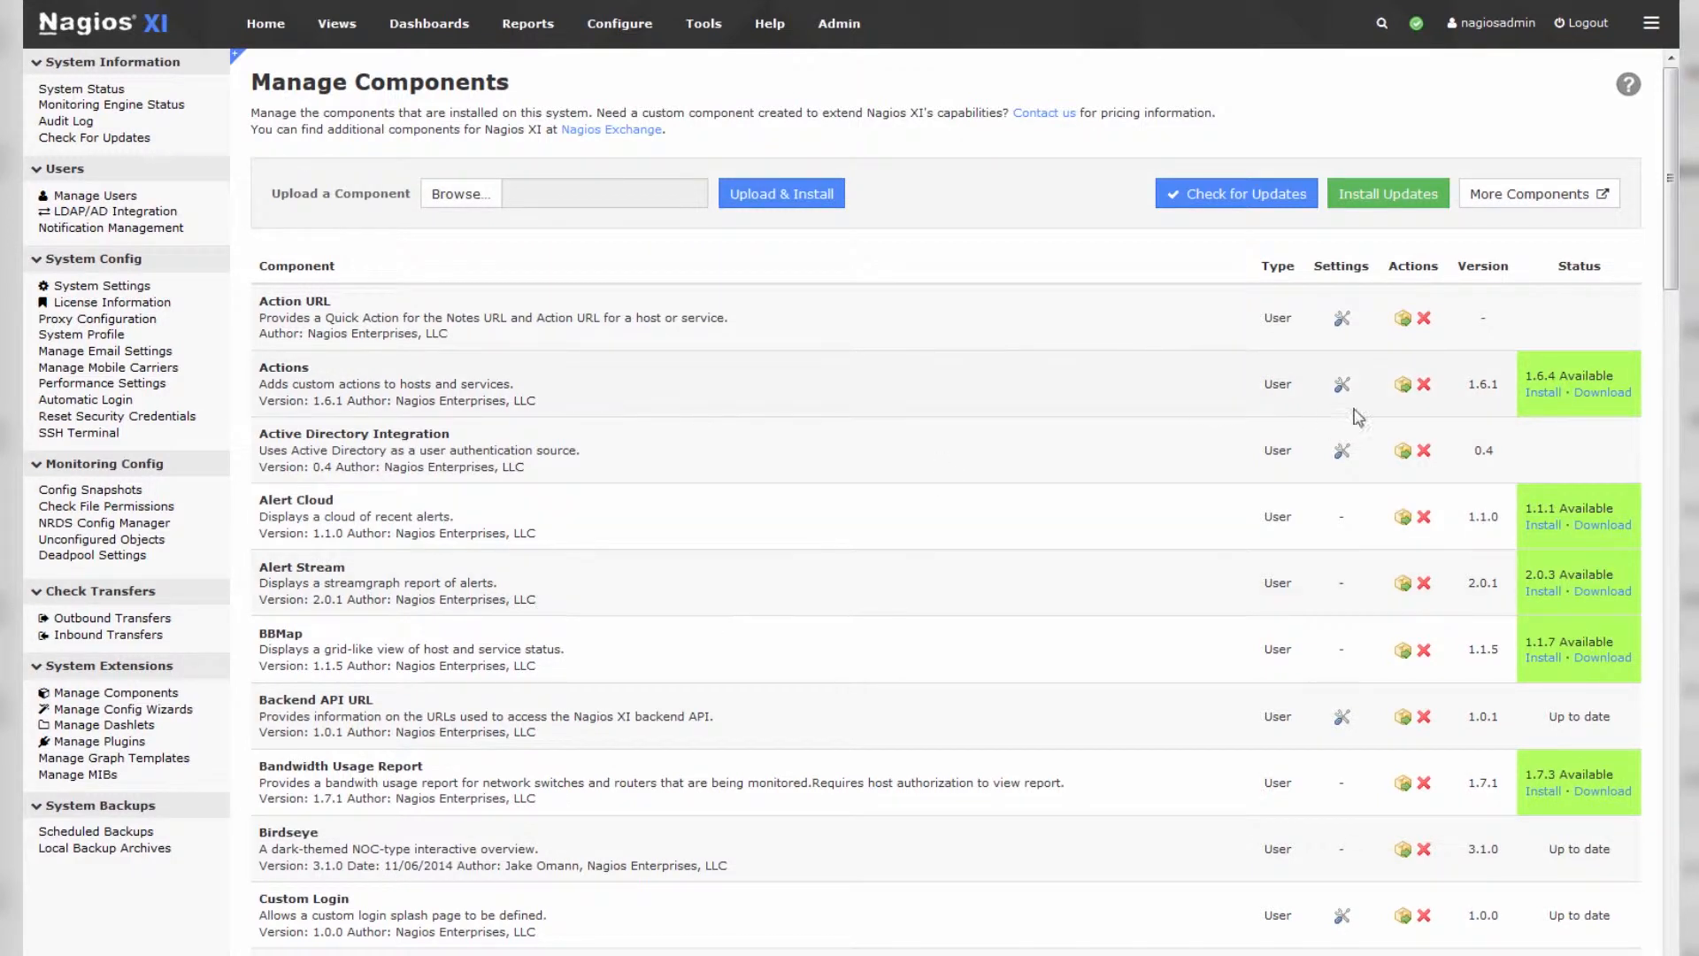
double_click(283, 366)
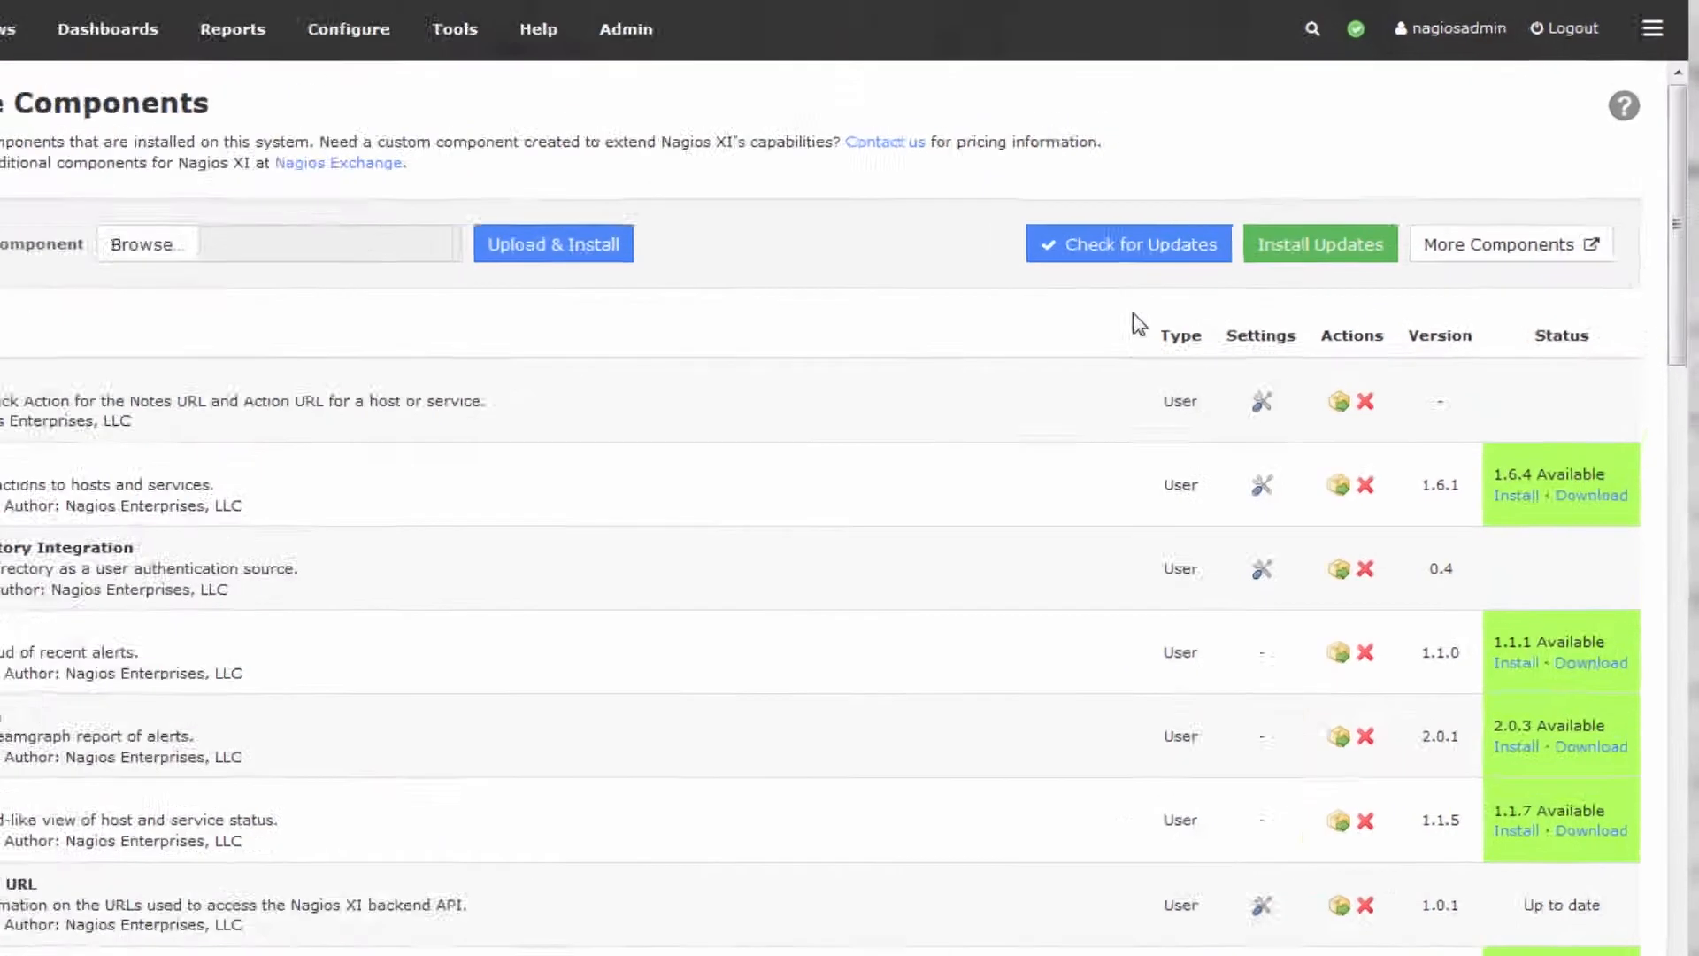
- Run Check for Updates, review the Alert Cloud component details, and dismiss the Installation Complete notice
click(1127, 242)
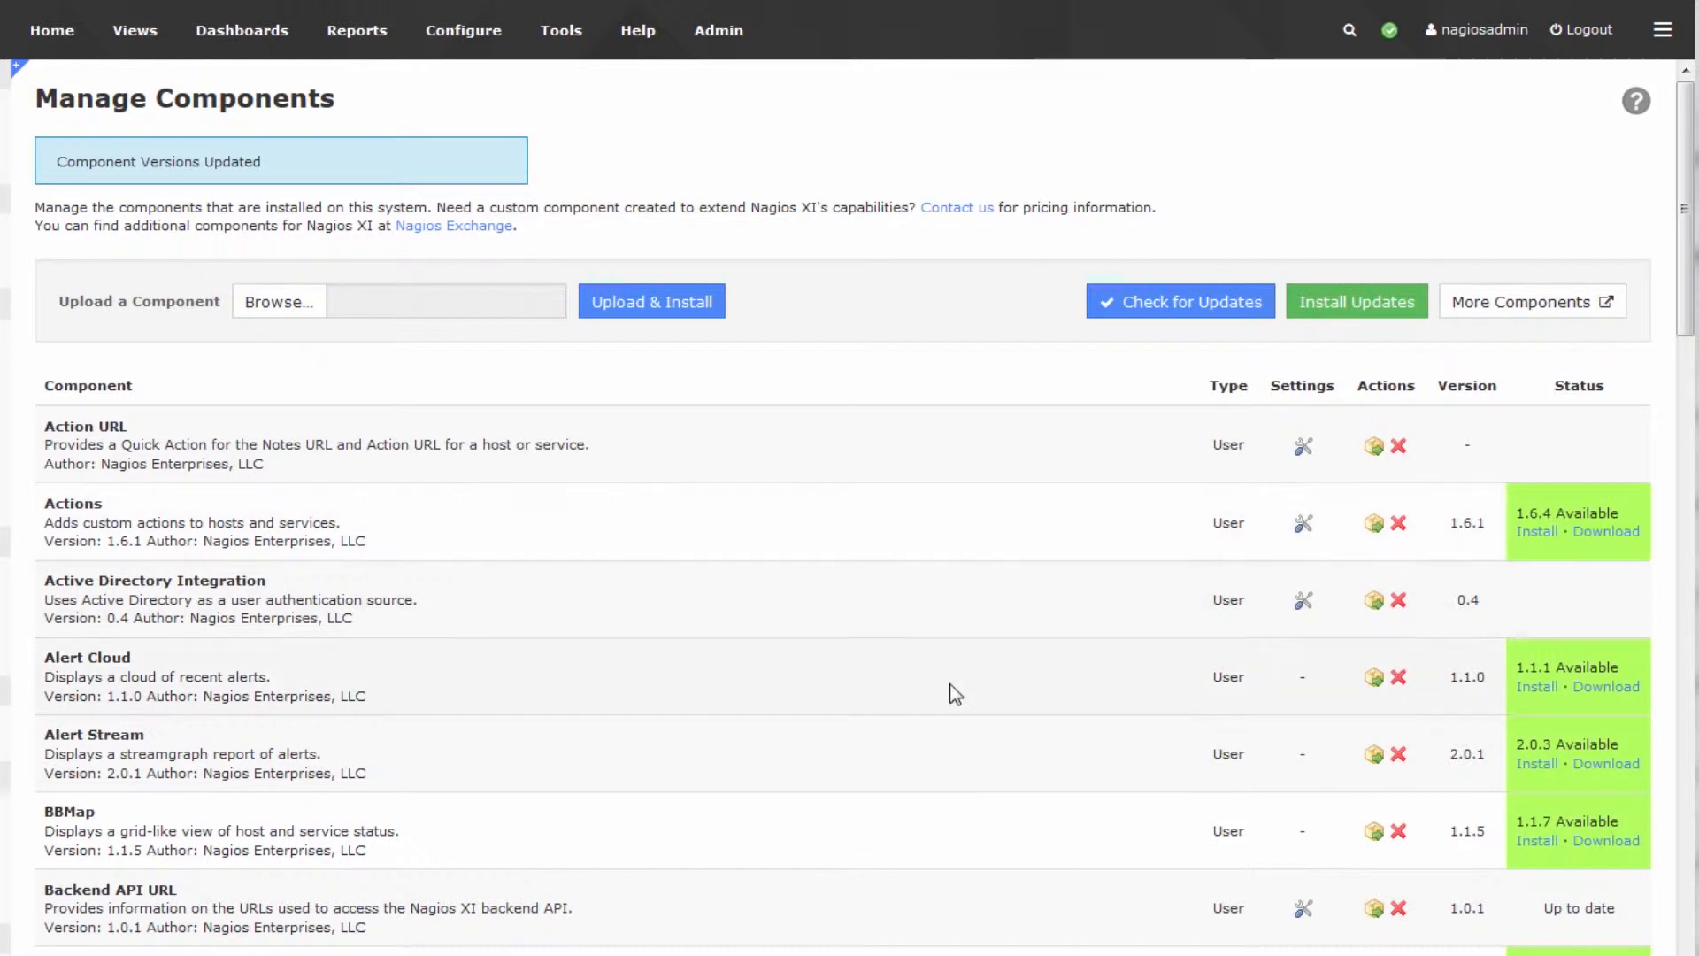
drag(108, 657, 368, 696)
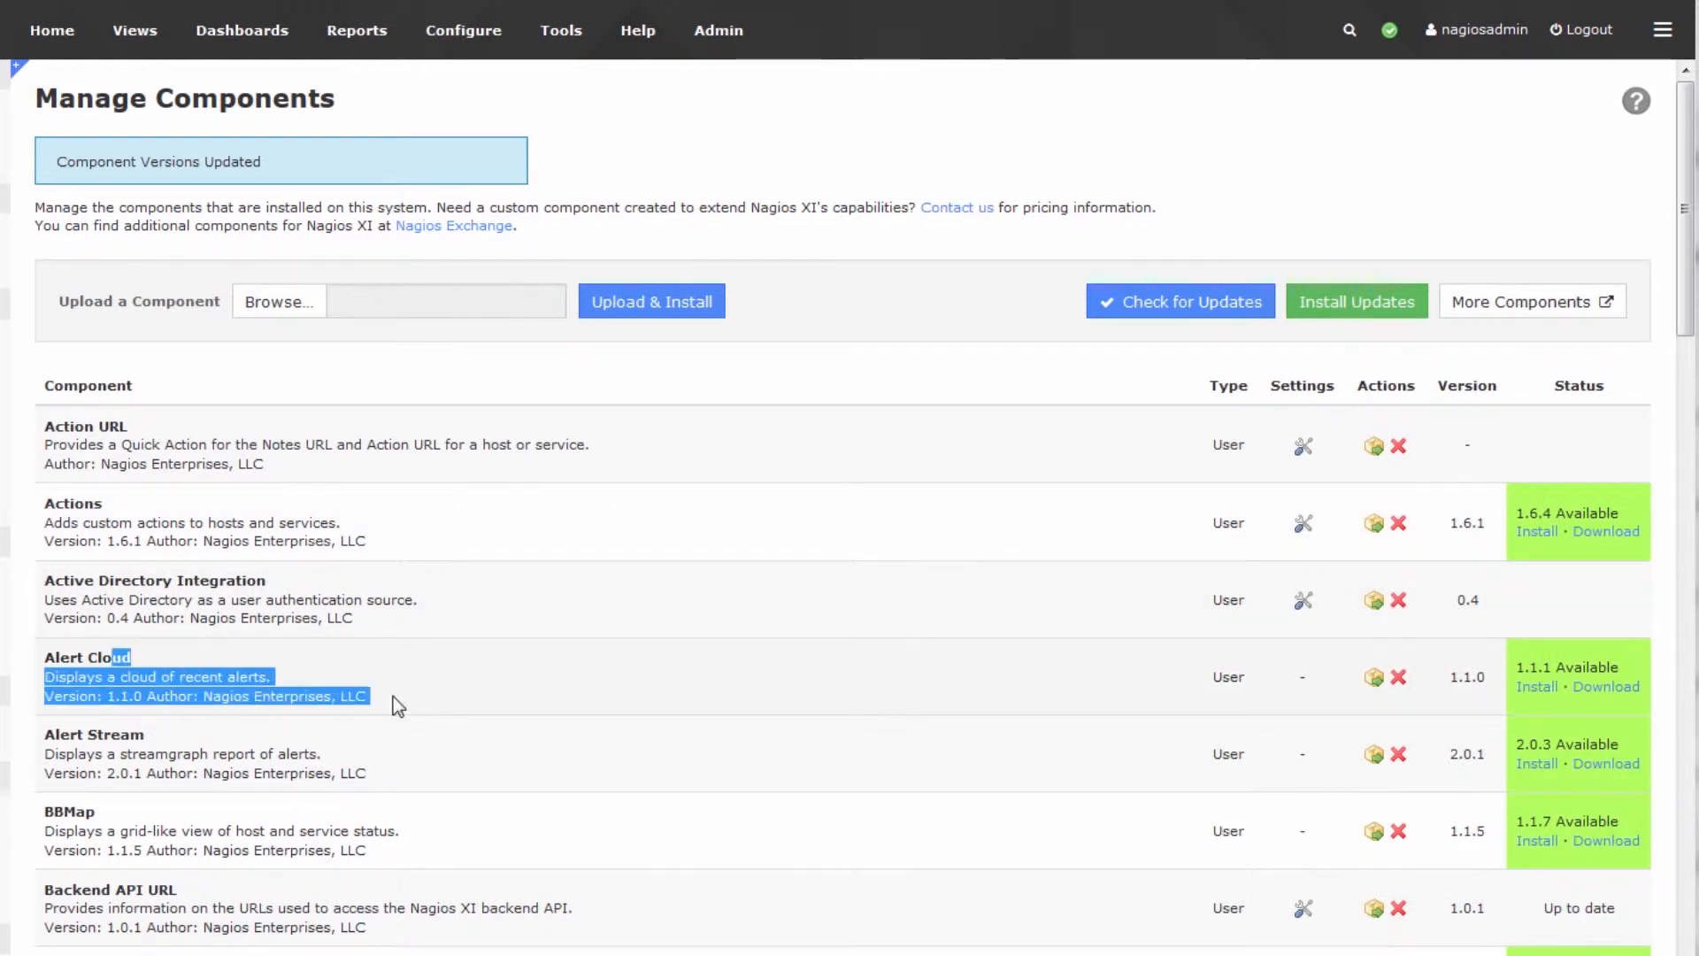
click(1355, 301)
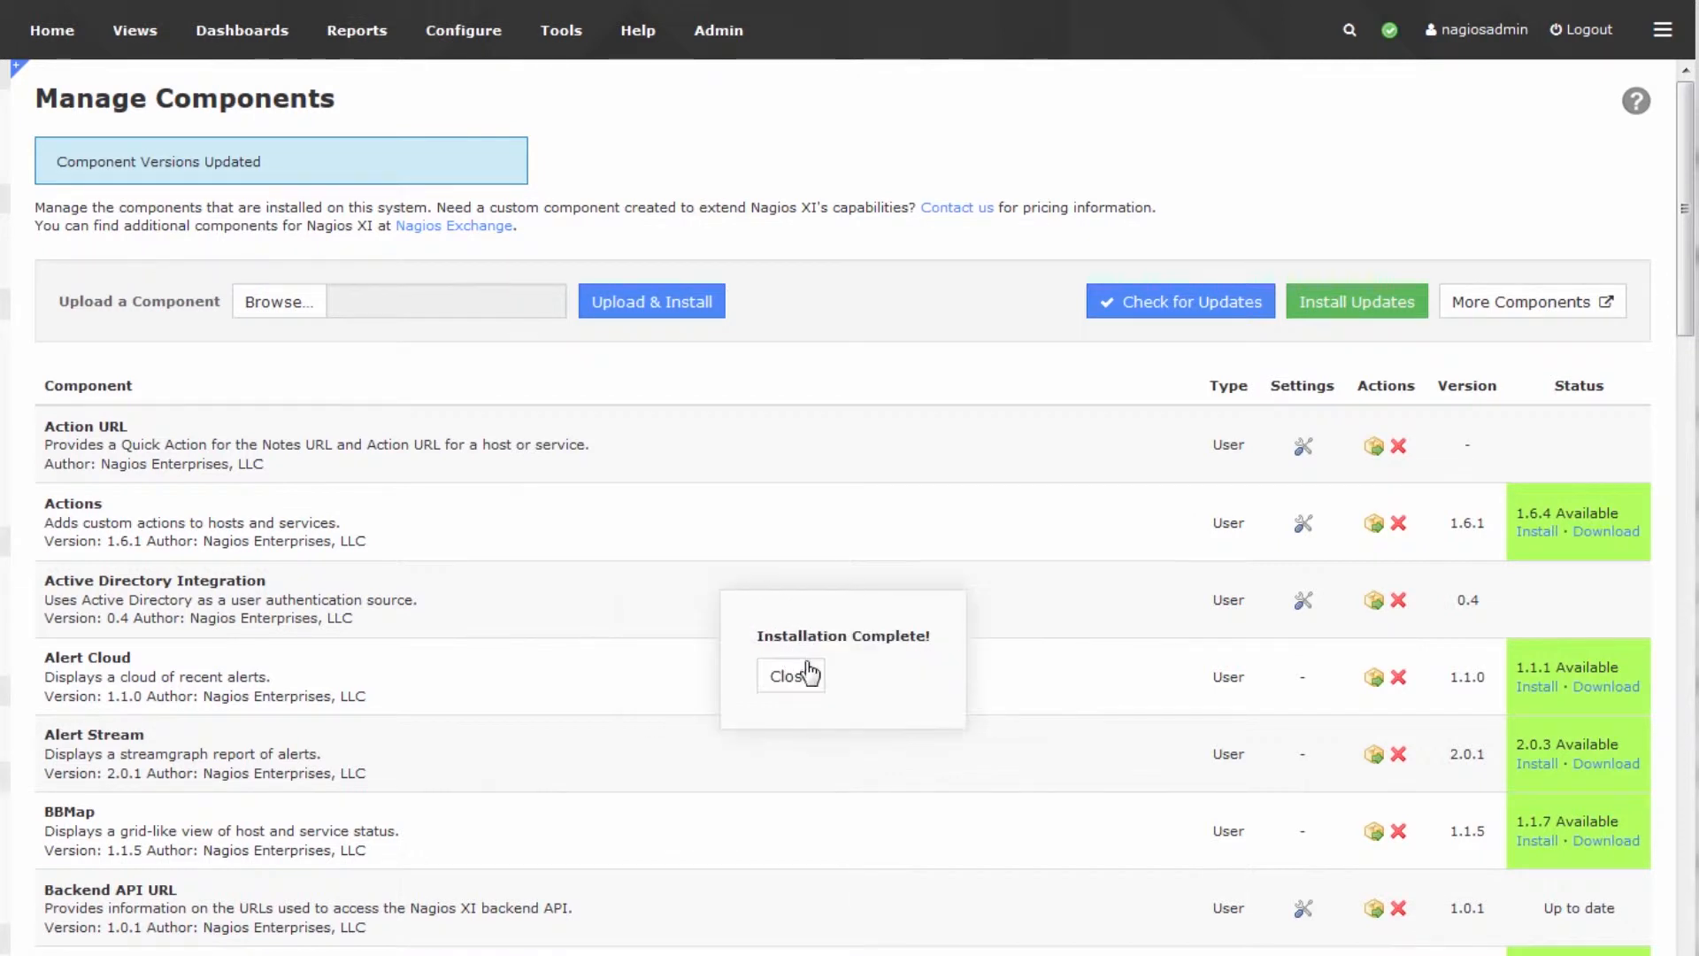
click(789, 675)
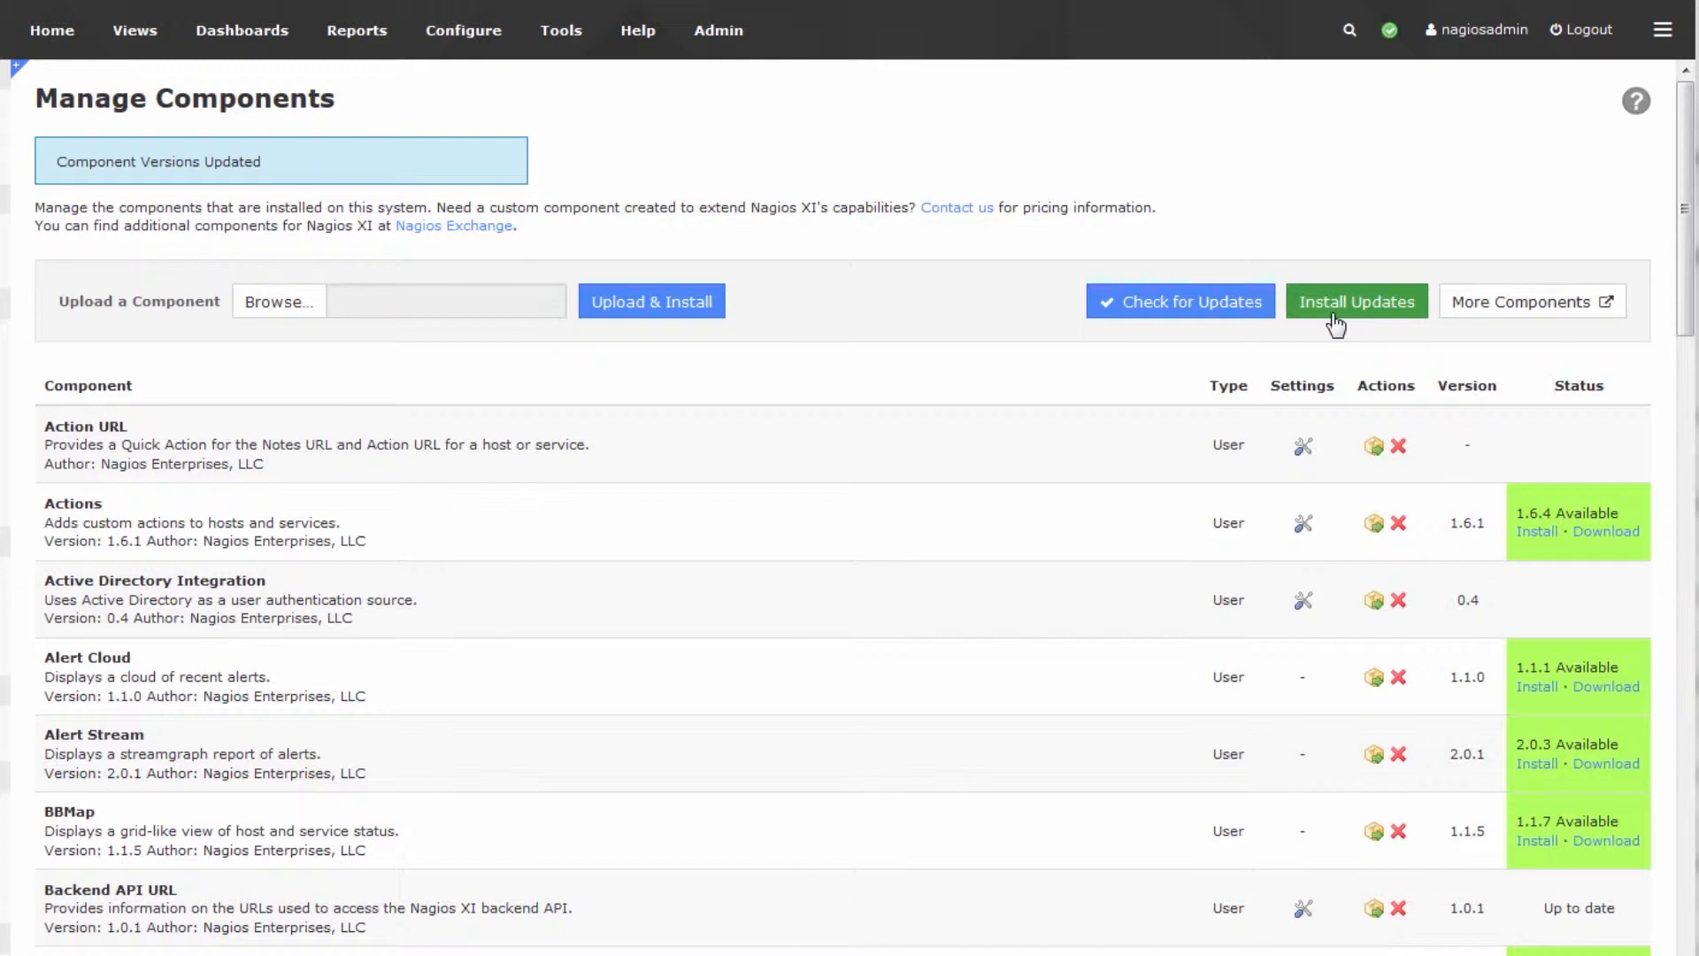
click(1357, 301)
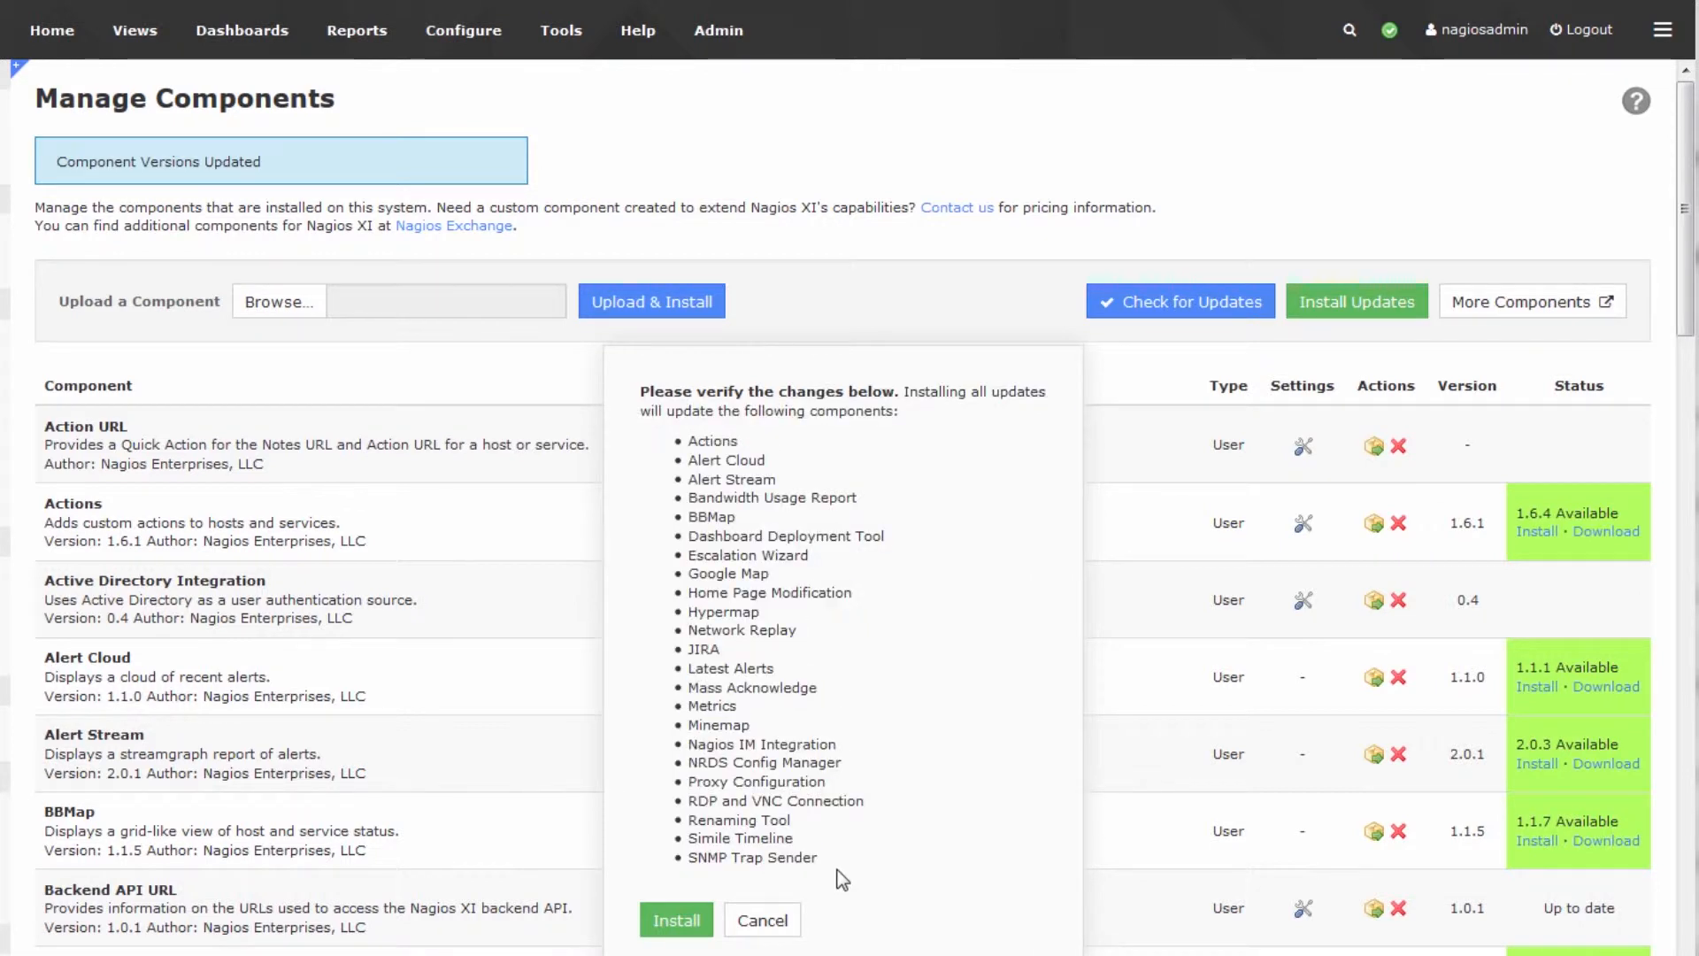
mouse_move(818, 857)
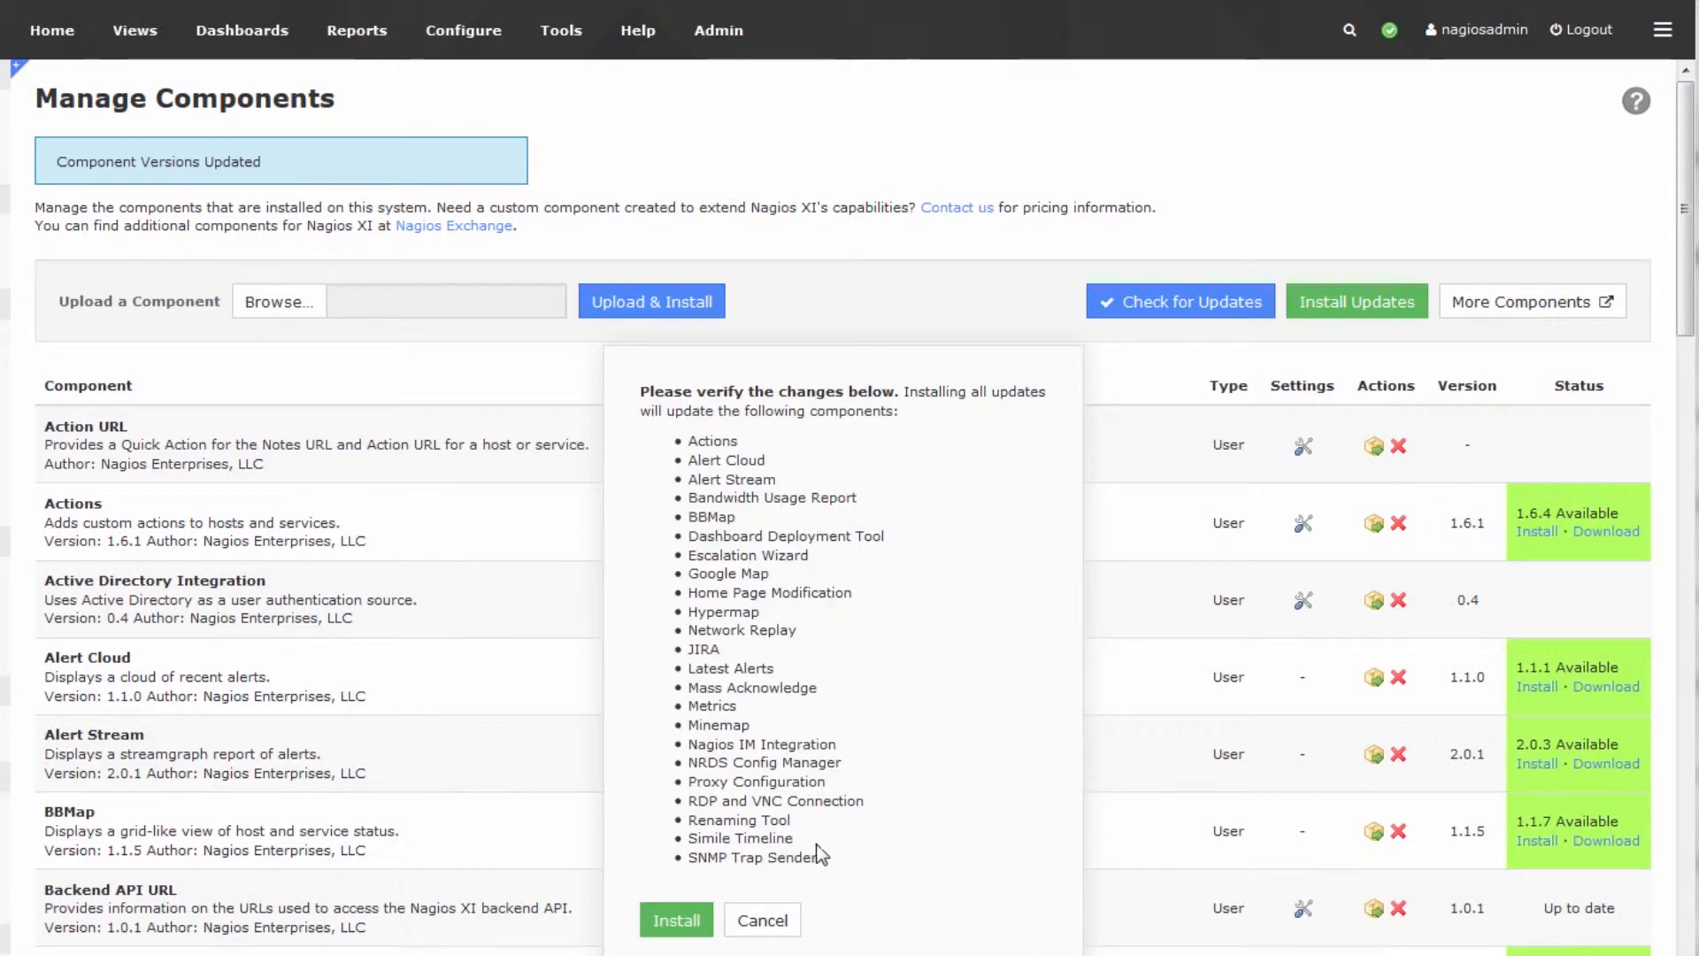
click(761, 918)
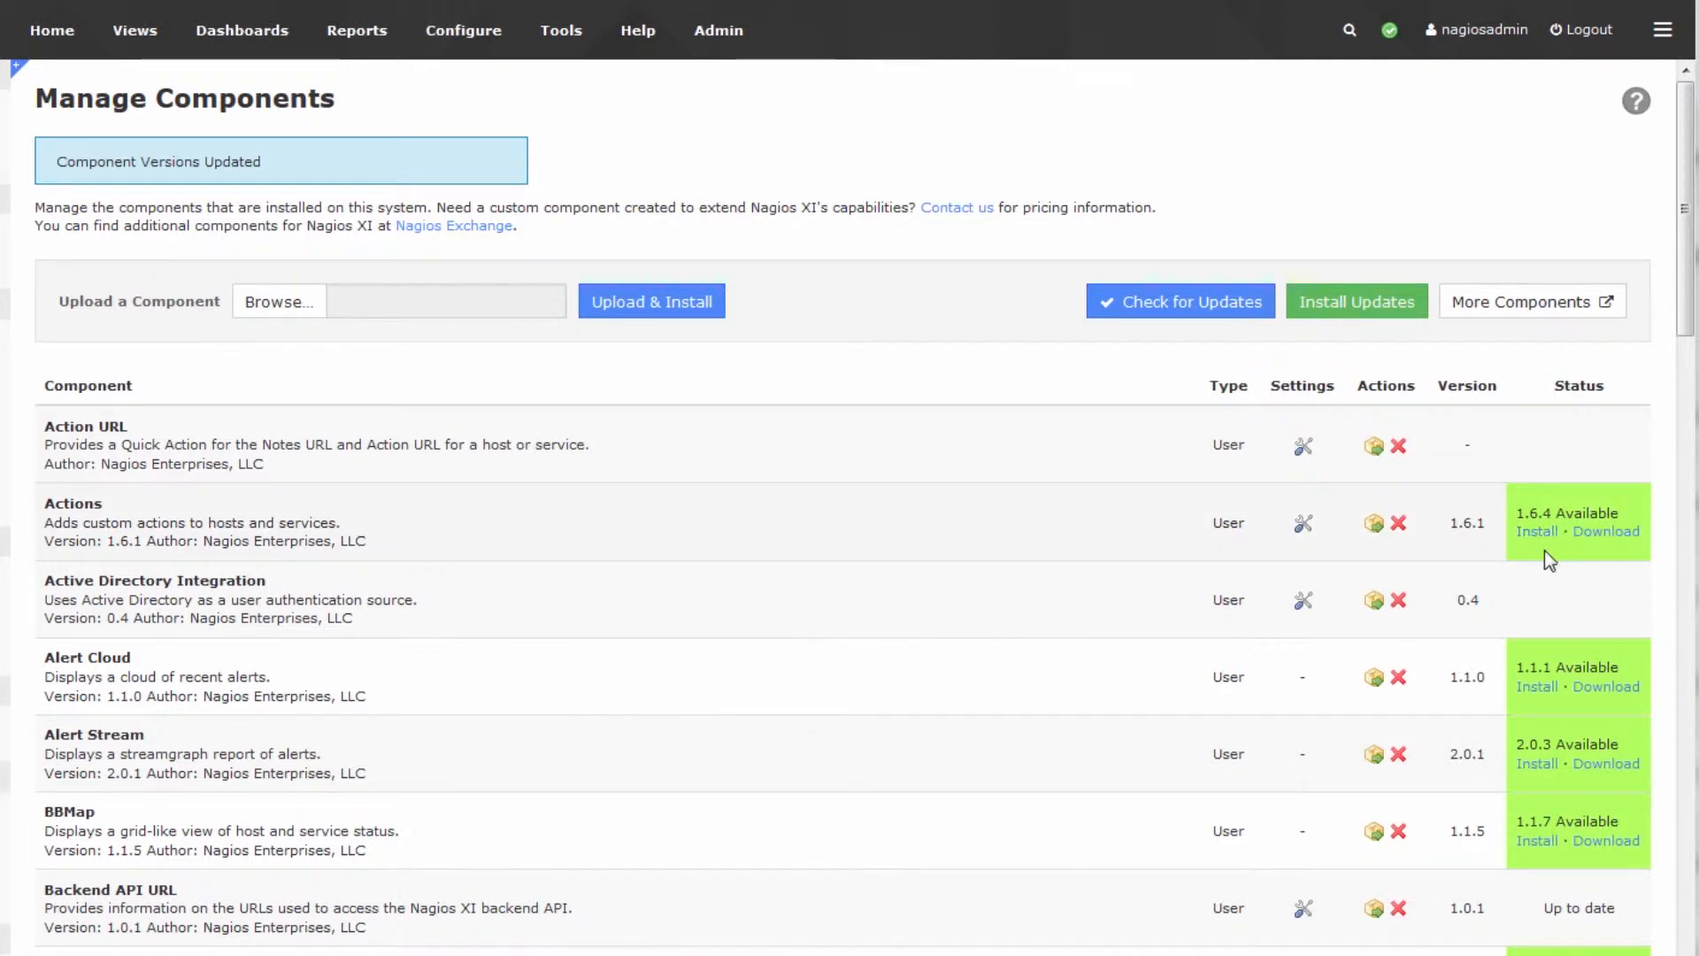
scroll(down, 3)
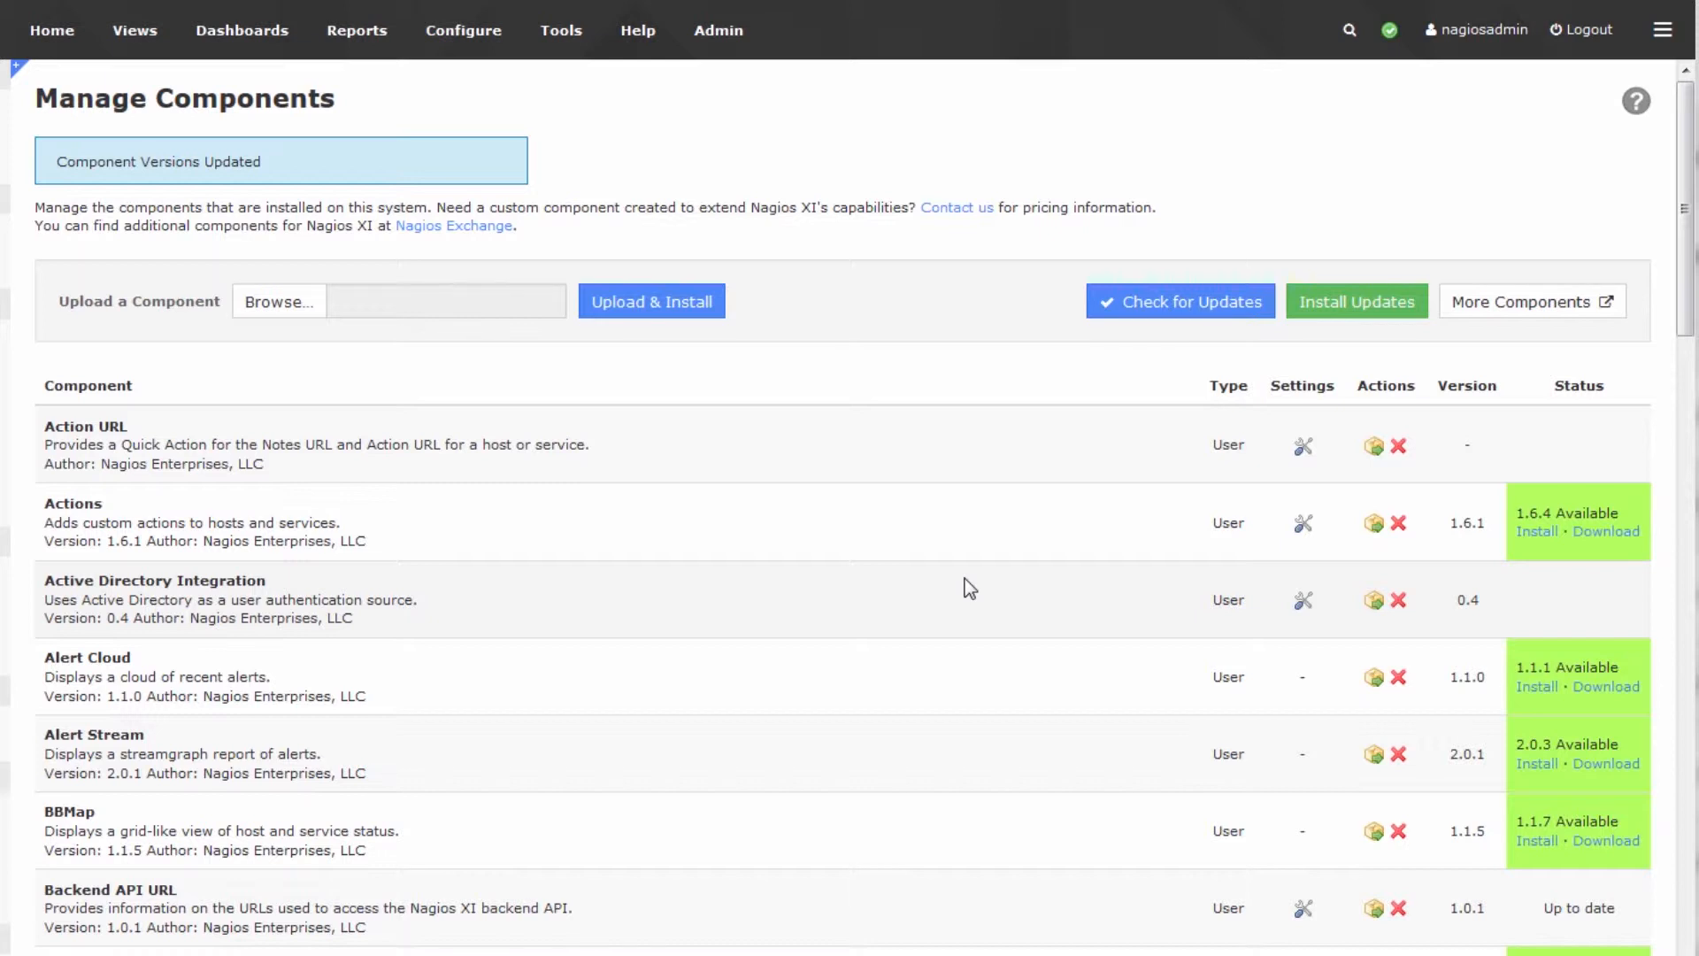
mouse_move(902, 584)
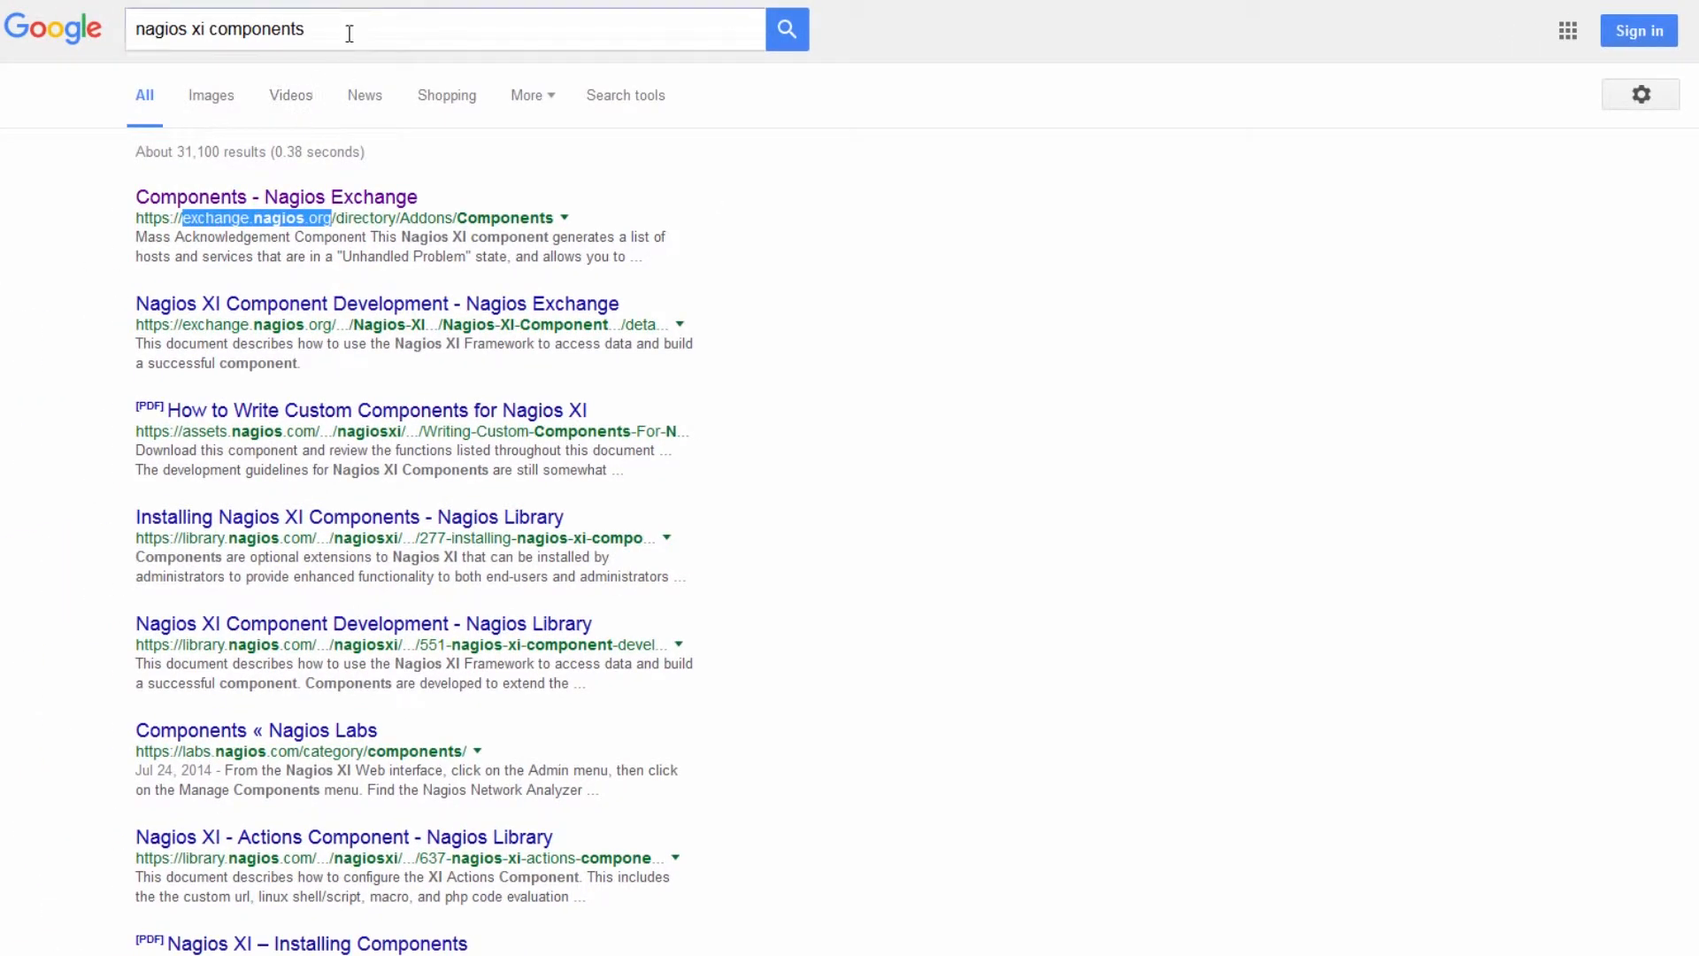
- Open the 'Components - Nagios Exchange' result for the 'nagios xi components' search
click(434, 31)
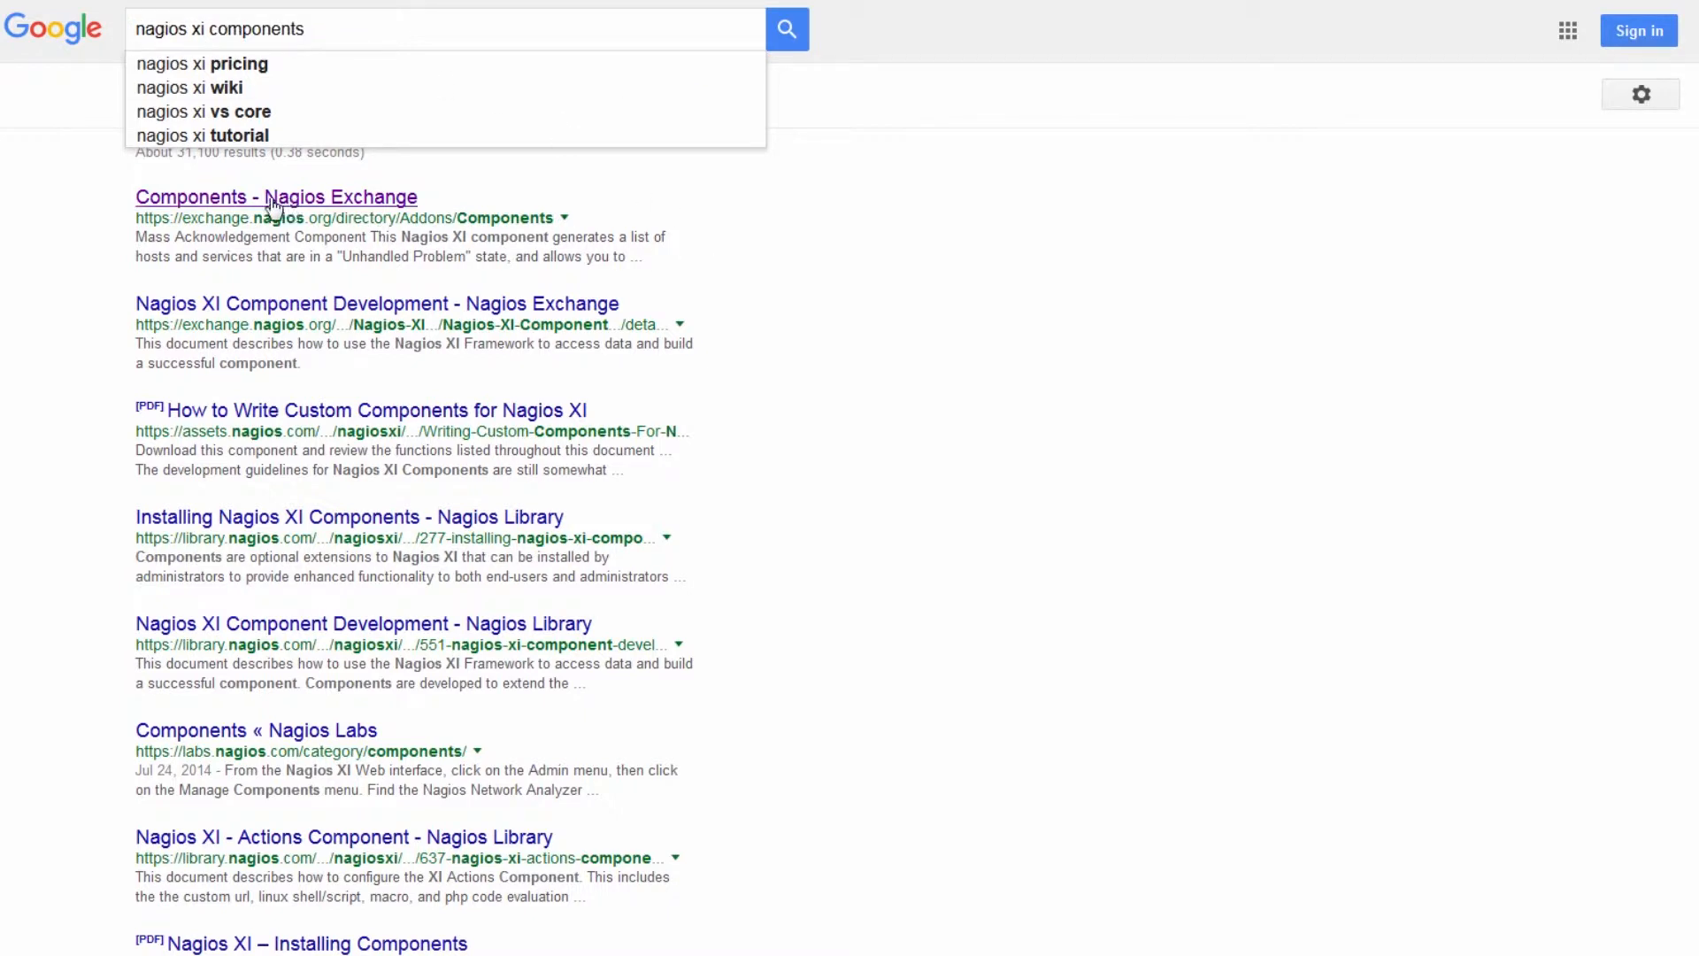
click(276, 197)
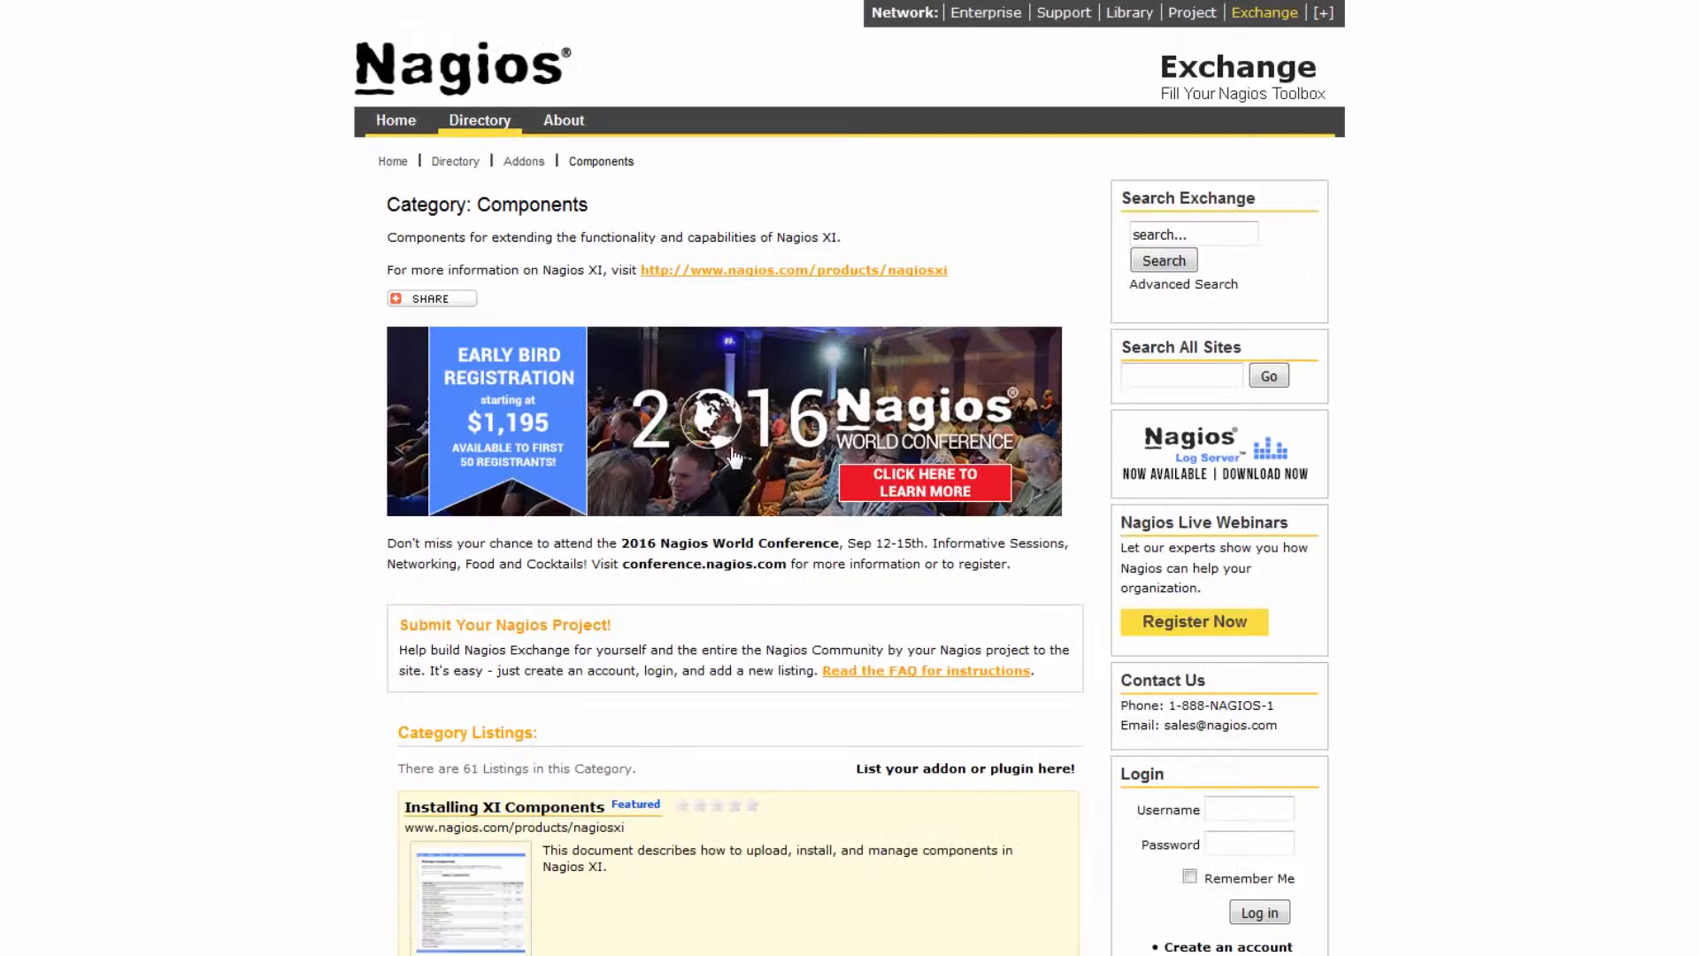
- Scroll the Category Listings and open the ModGearman XI Manager component details
scroll(down, 3)
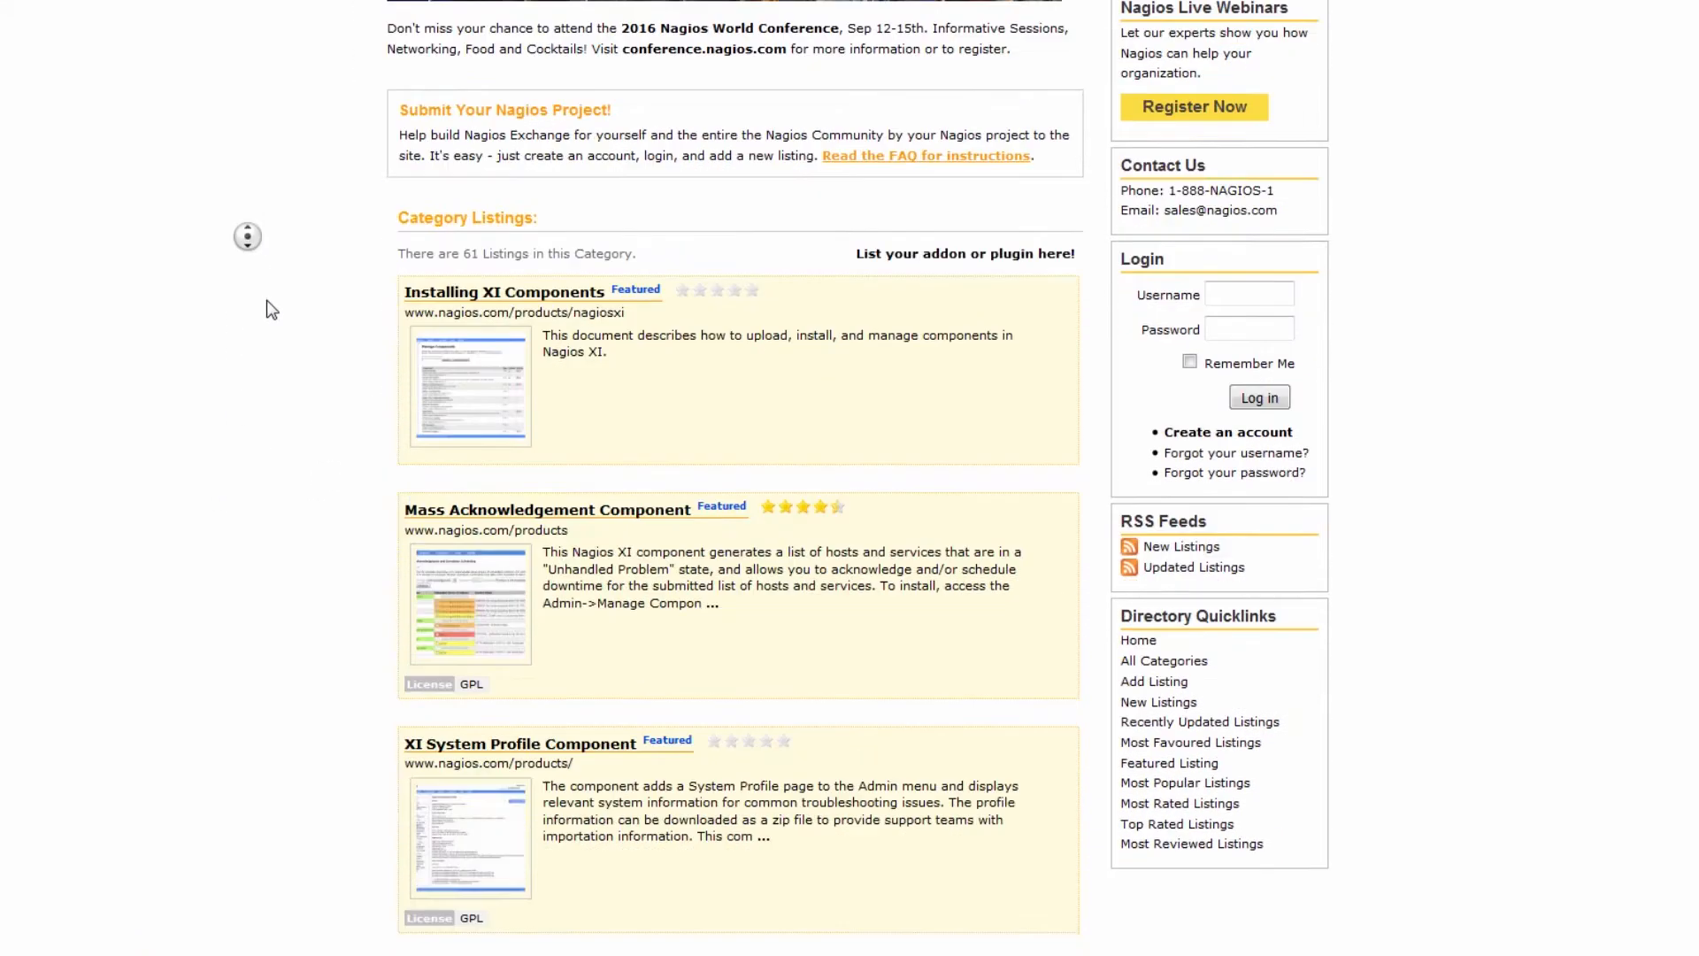
scroll(down, 3)
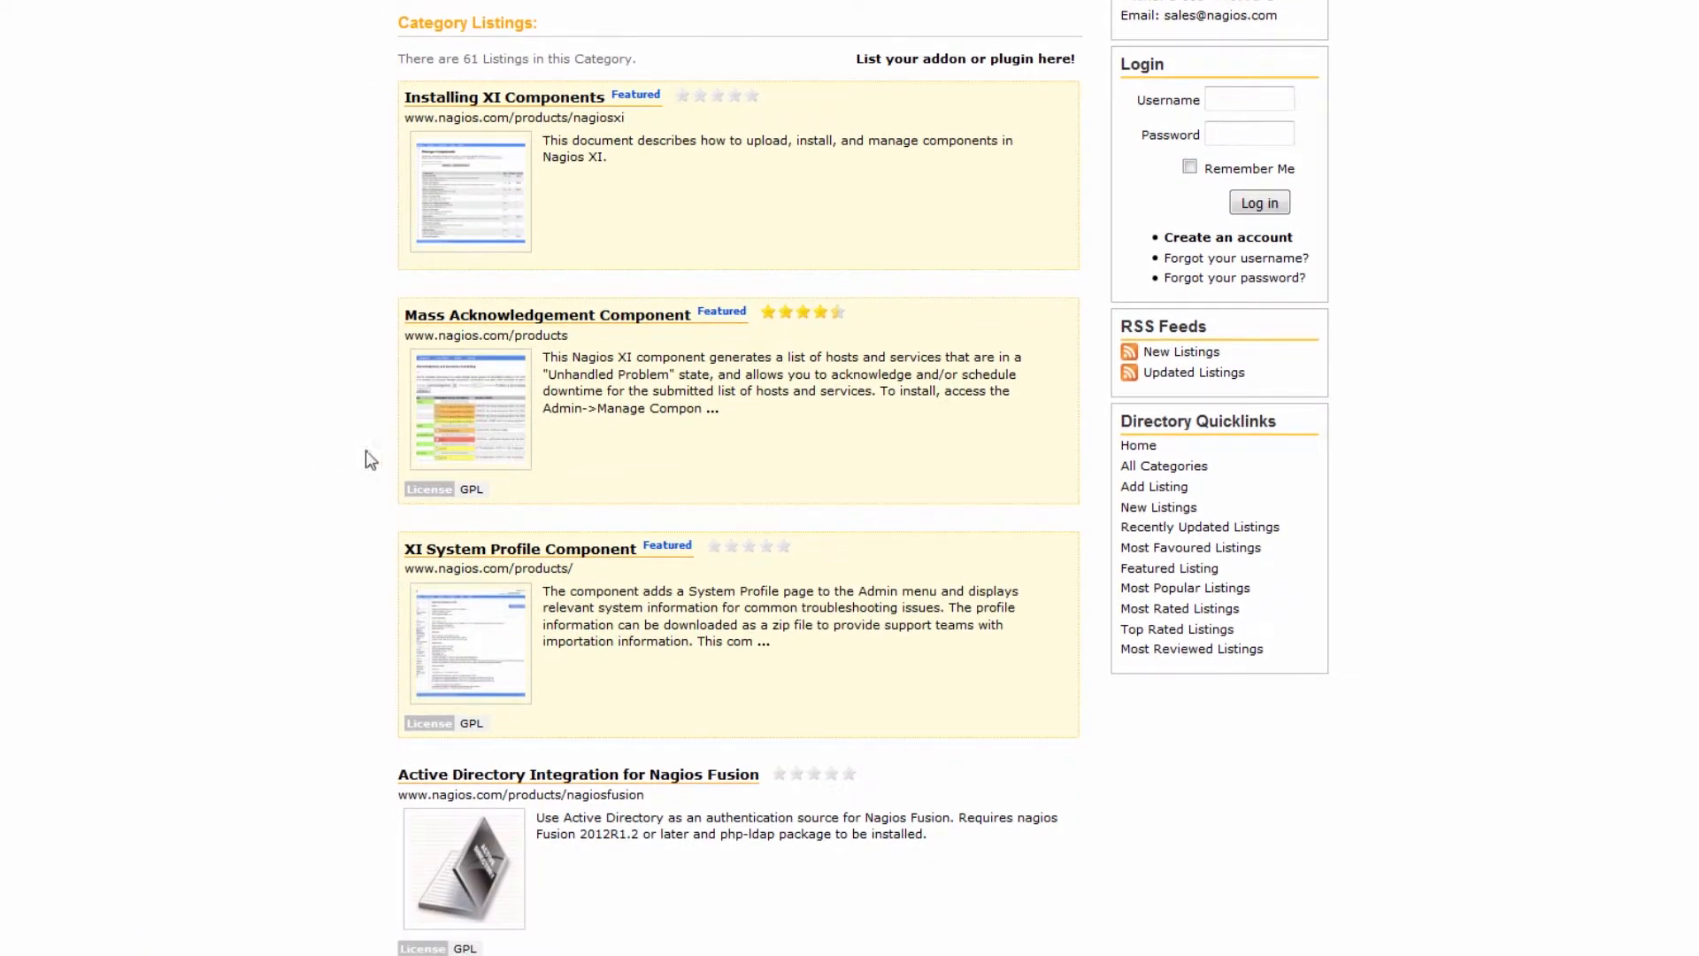
mouse_move(315, 234)
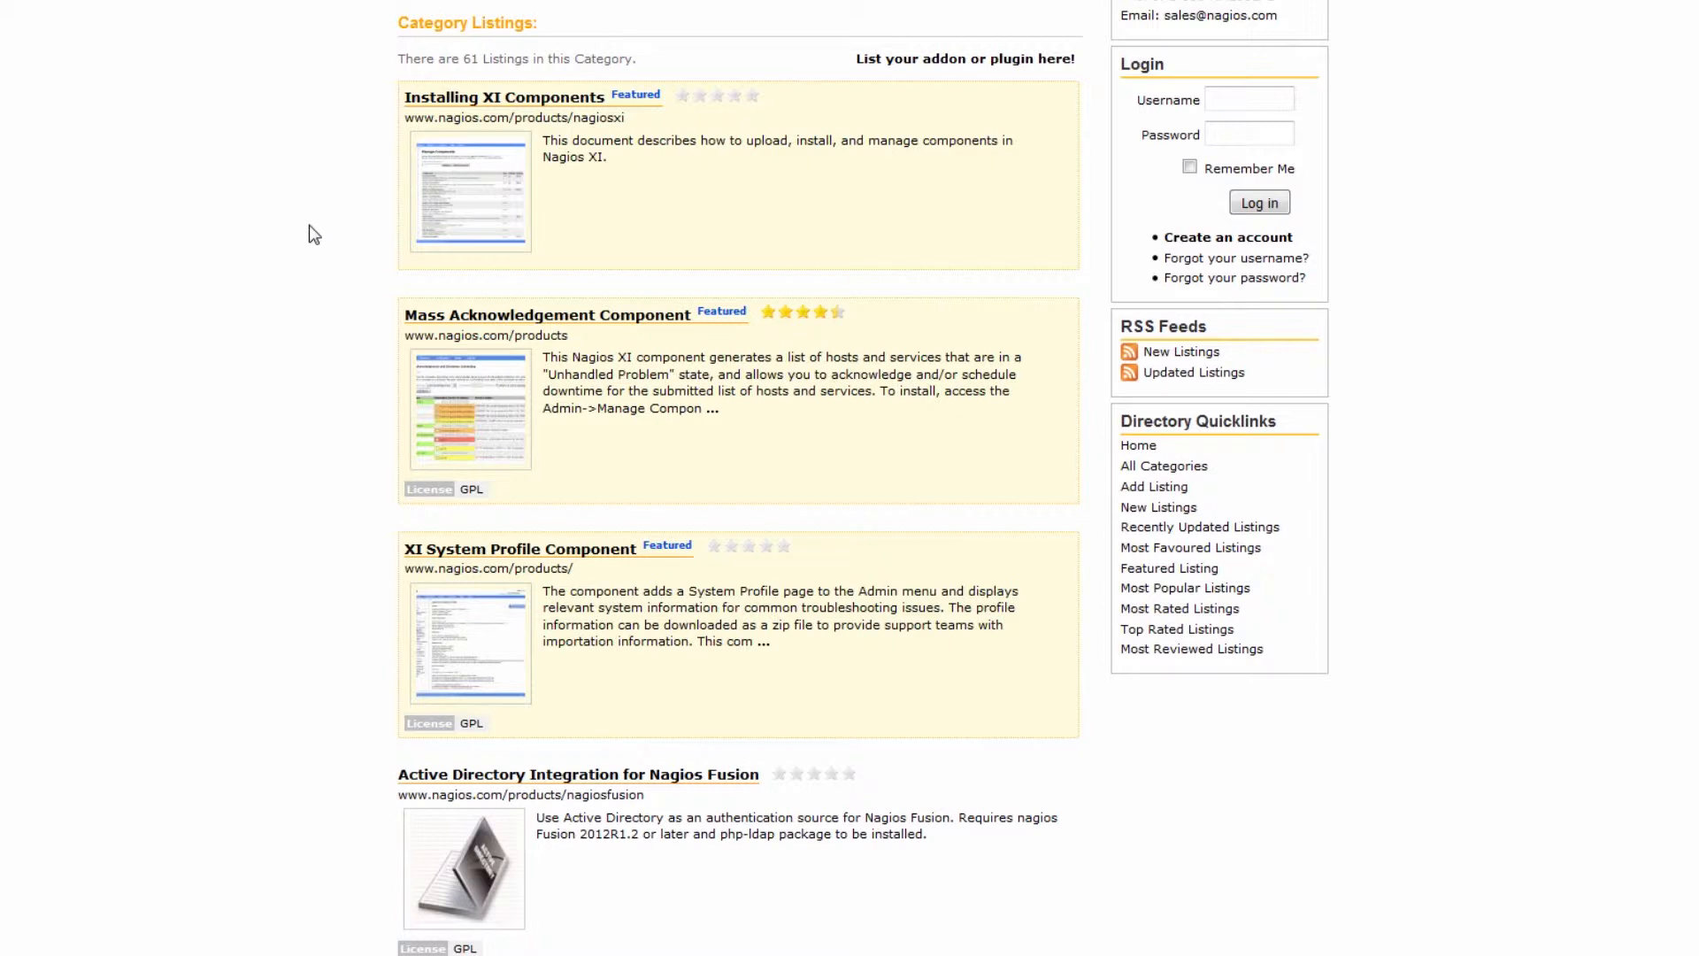
scroll(down, 3)
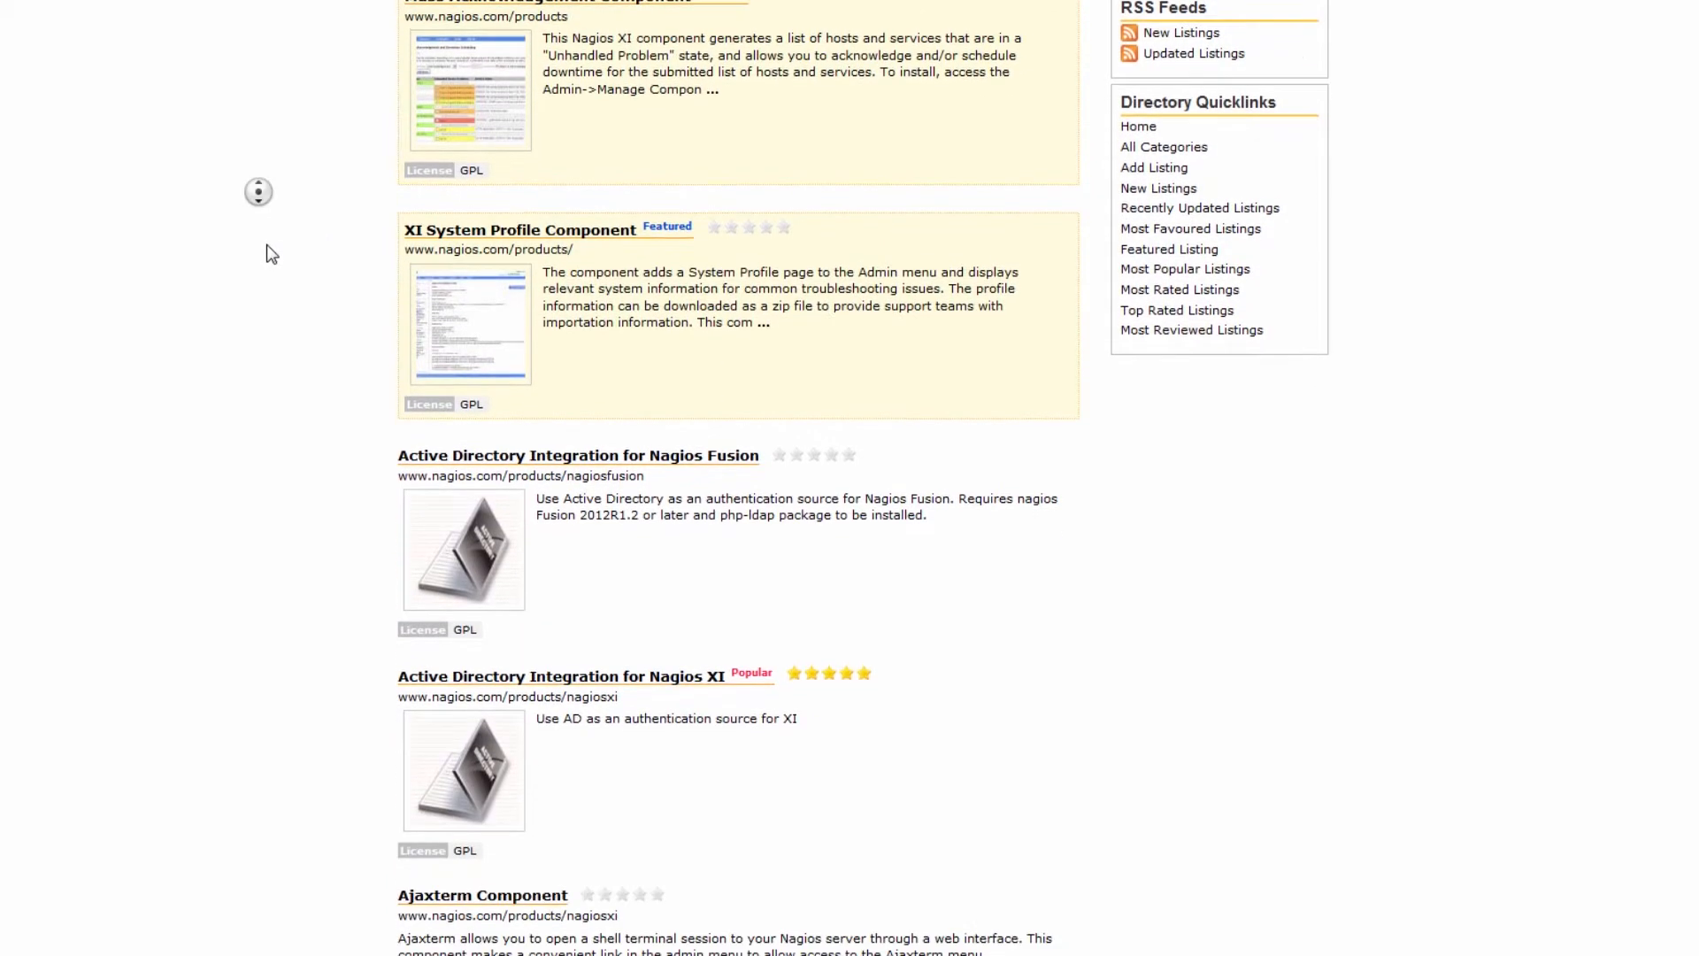
scroll(down, 3)
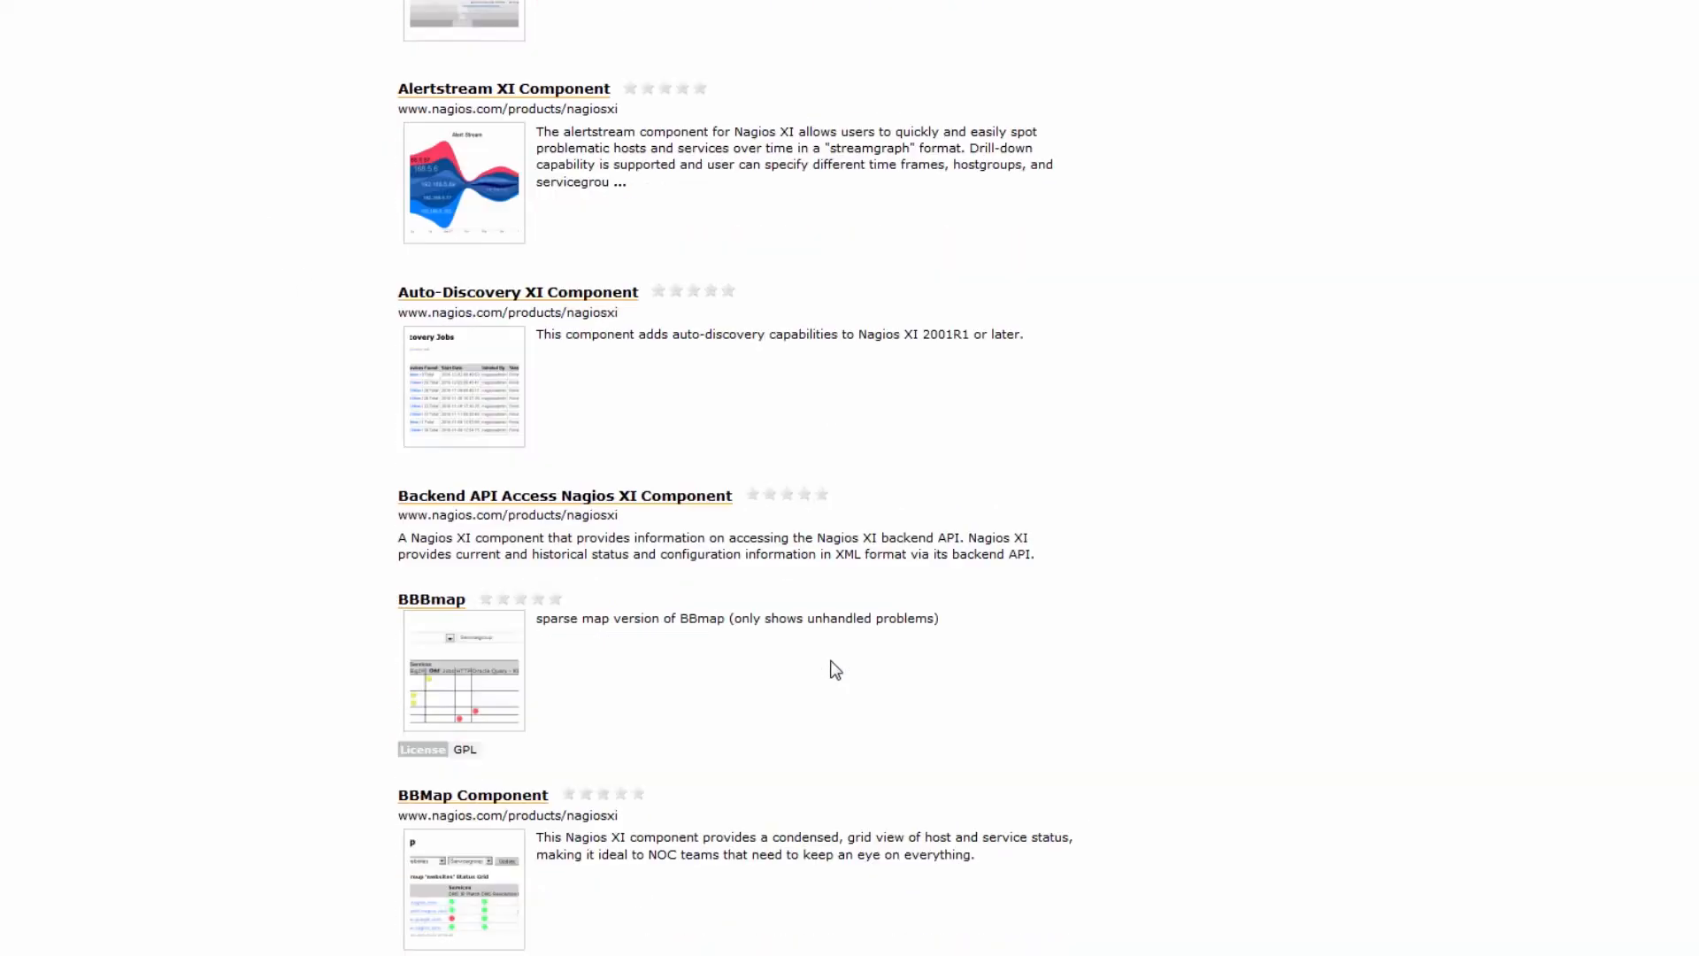
scroll(down, 3)
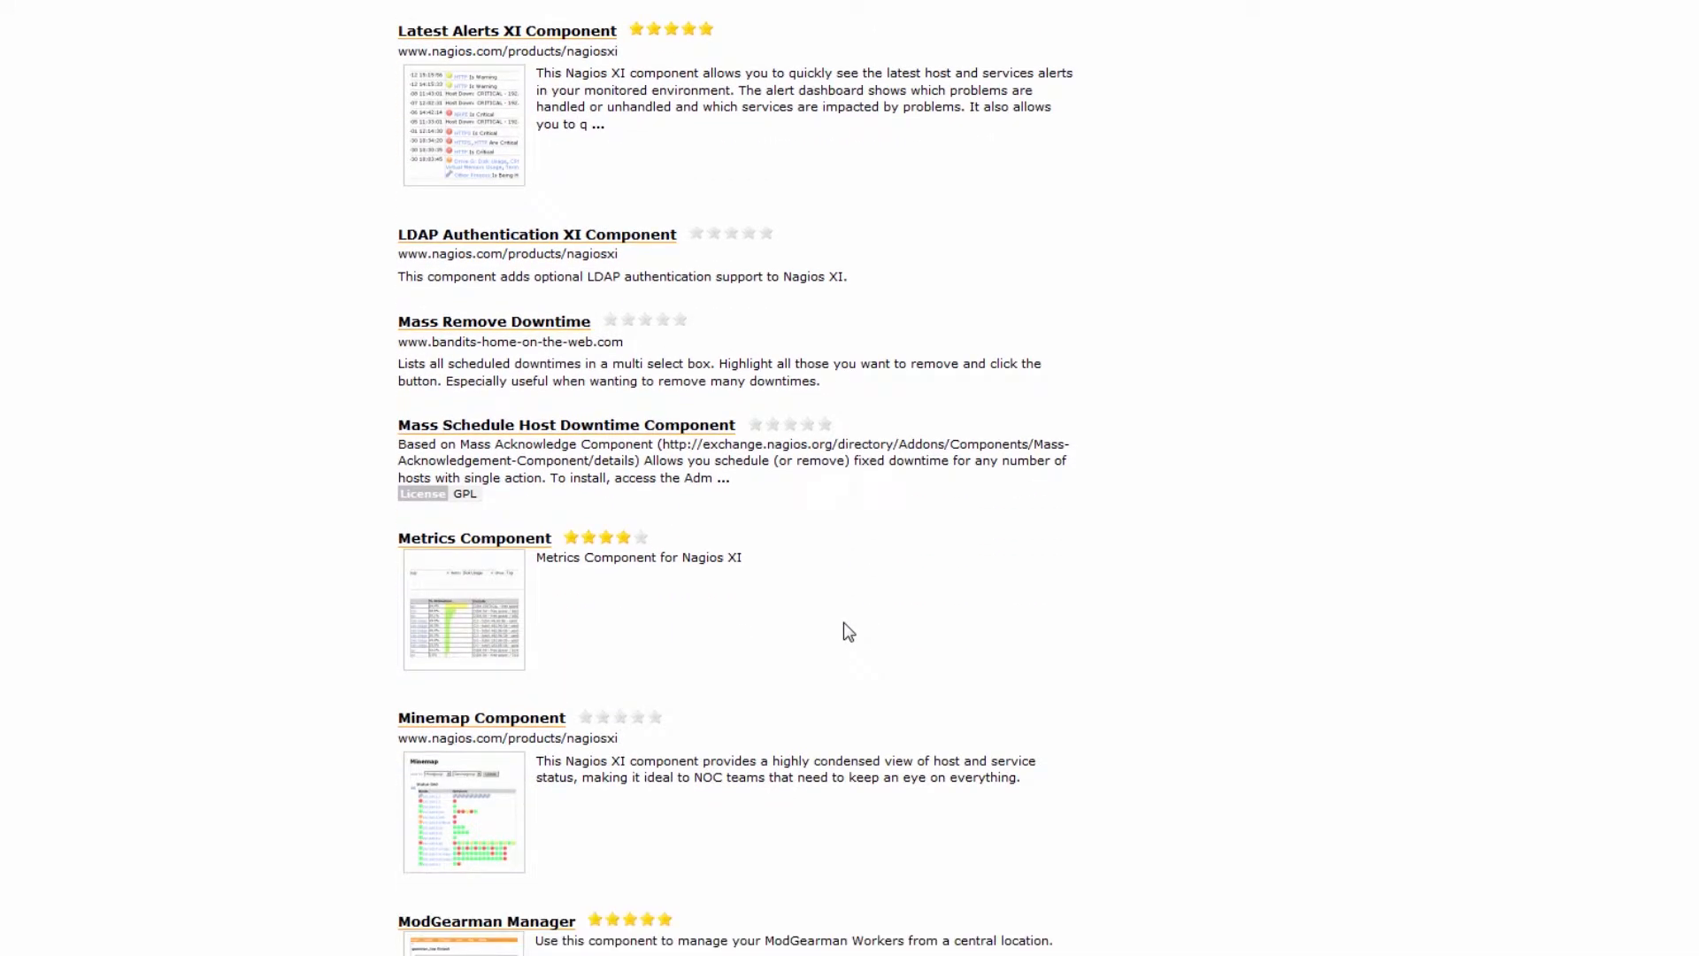
scroll(down, 3)
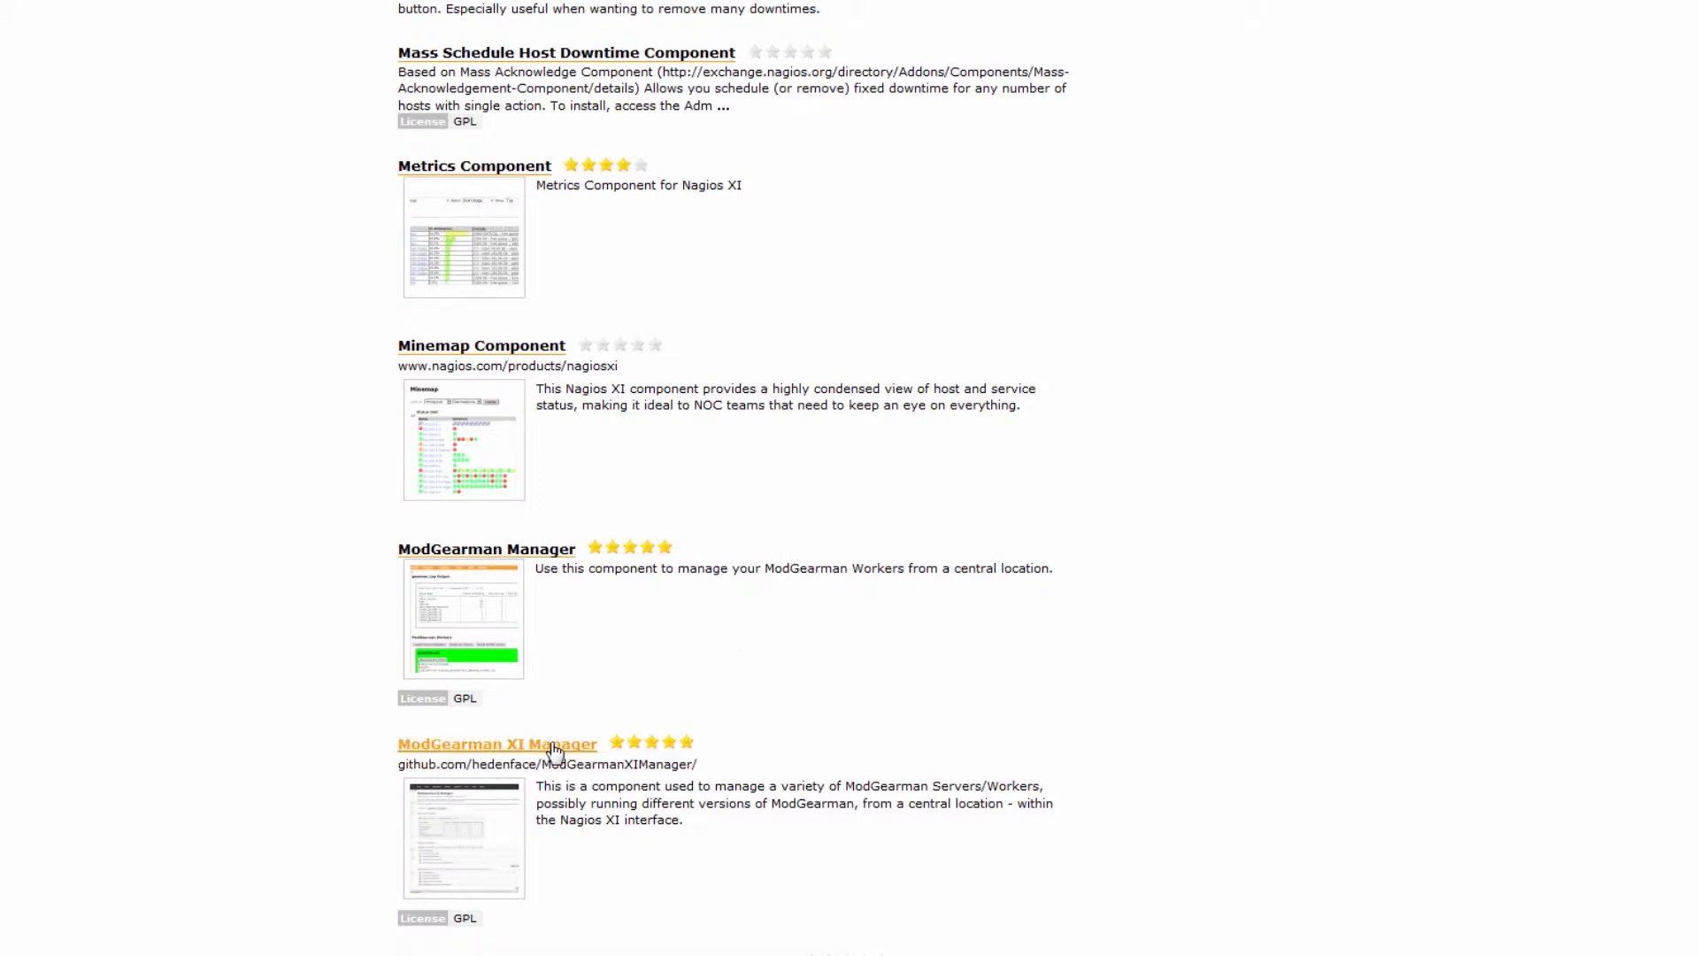
click(496, 743)
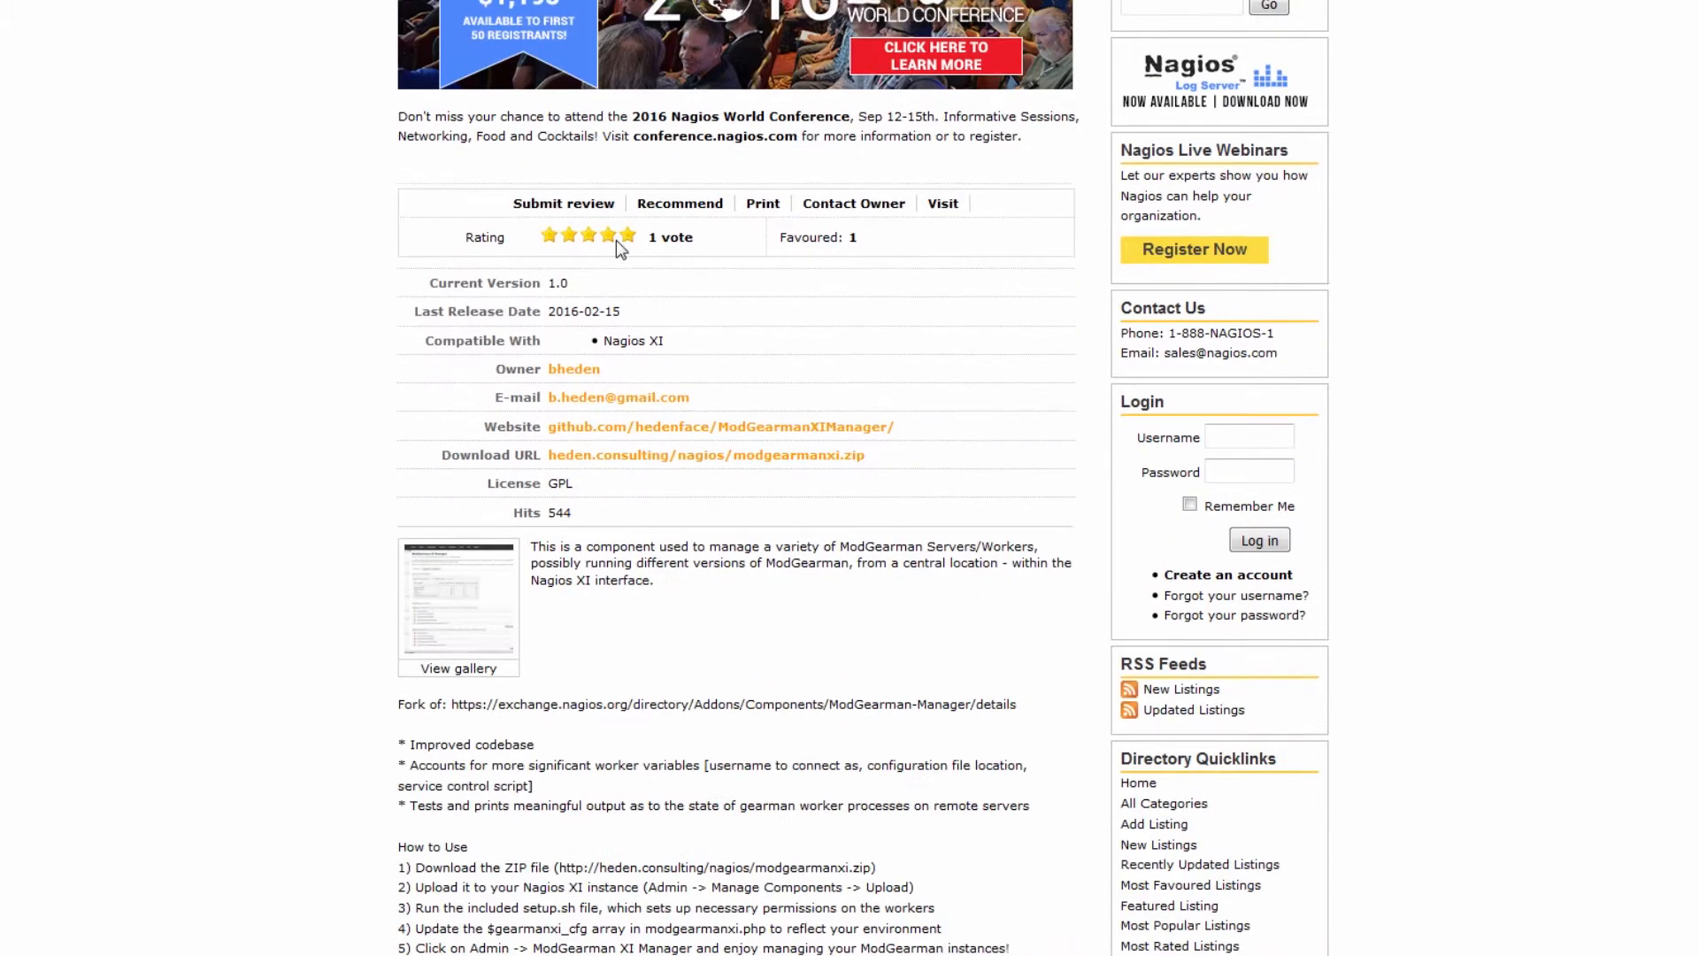
click(456, 668)
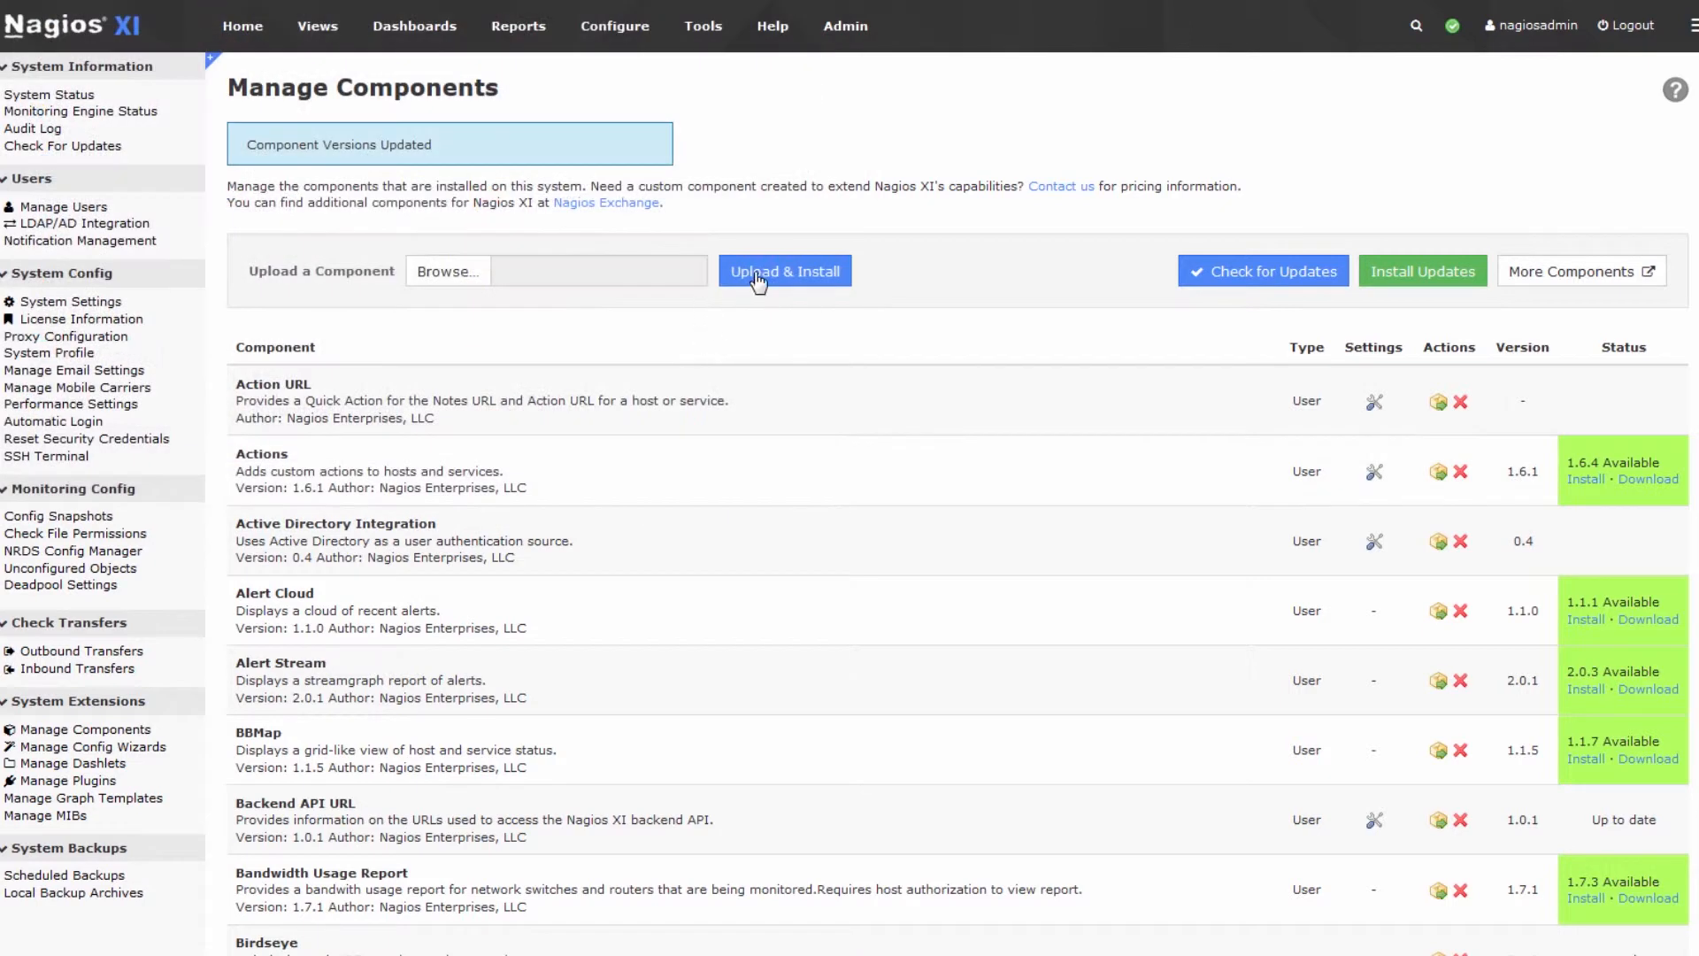
mouse_move(810, 273)
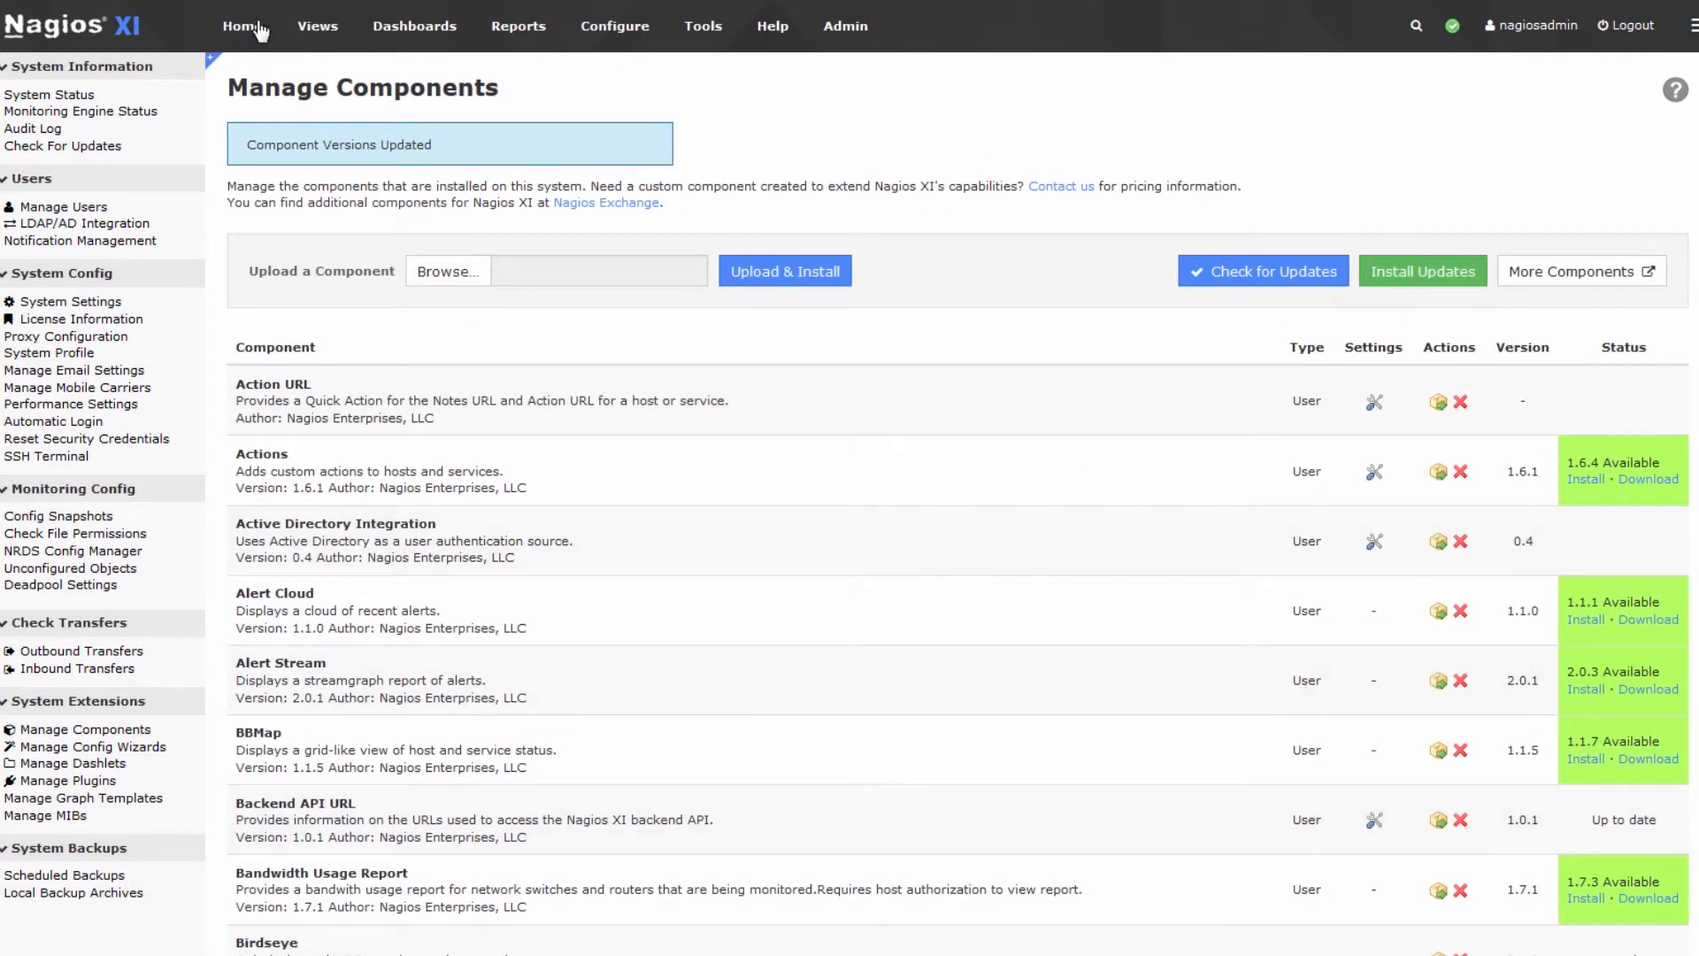
- Return to the Nagios XI home dashboard with host group status summaries
click(239, 27)
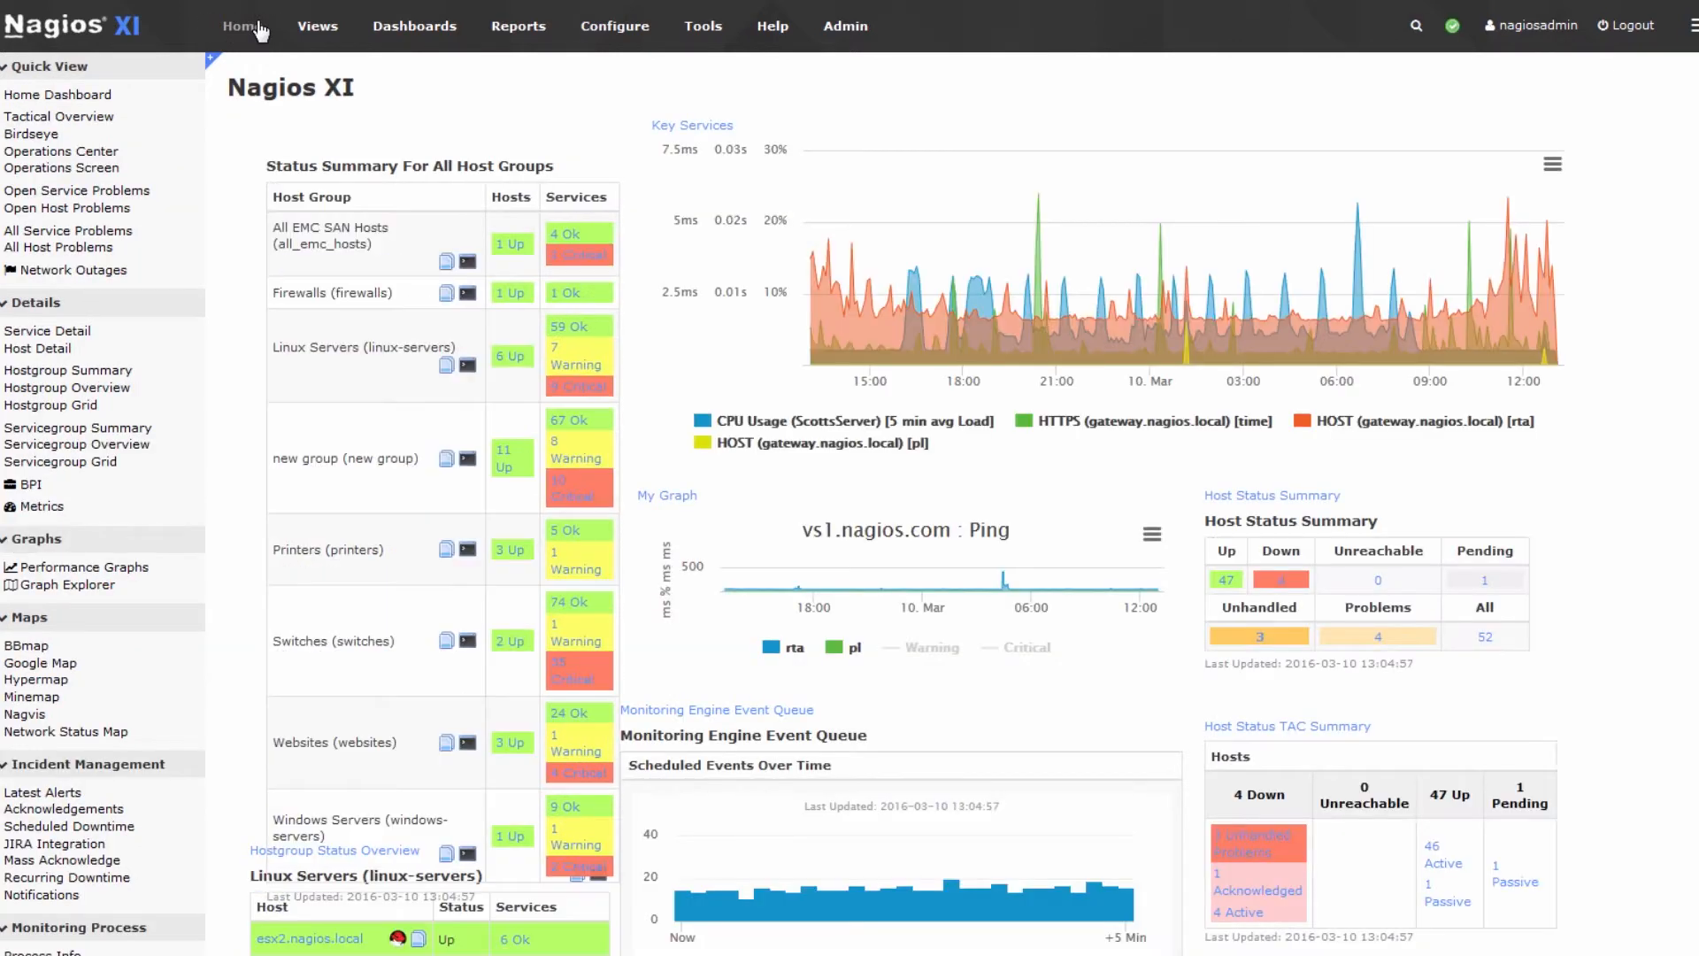